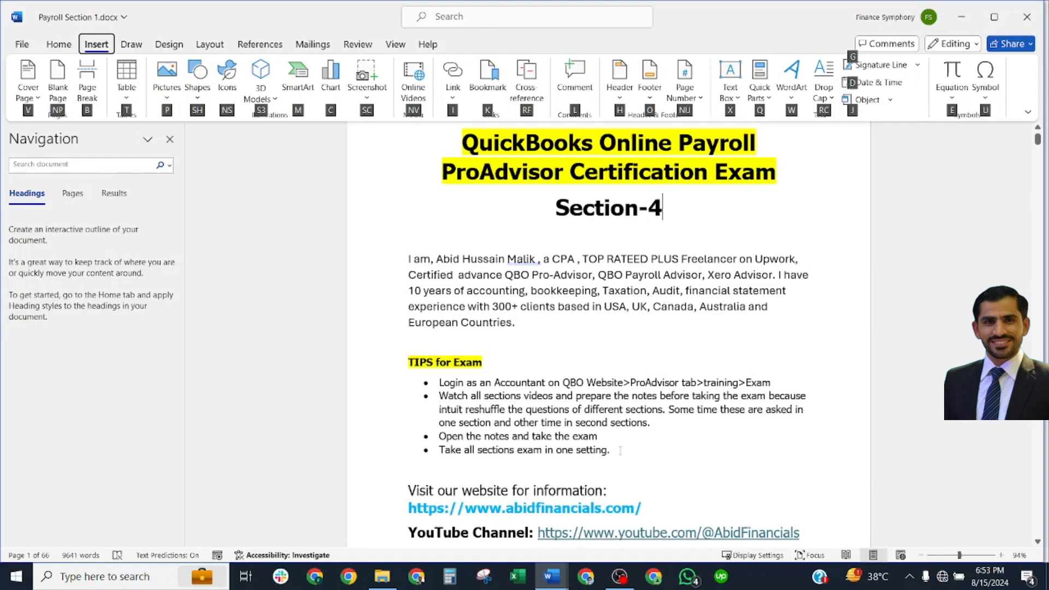
Scroll past the tips and contact details to the page 2 Congratulations score breakdown.
scroll(down, 3)
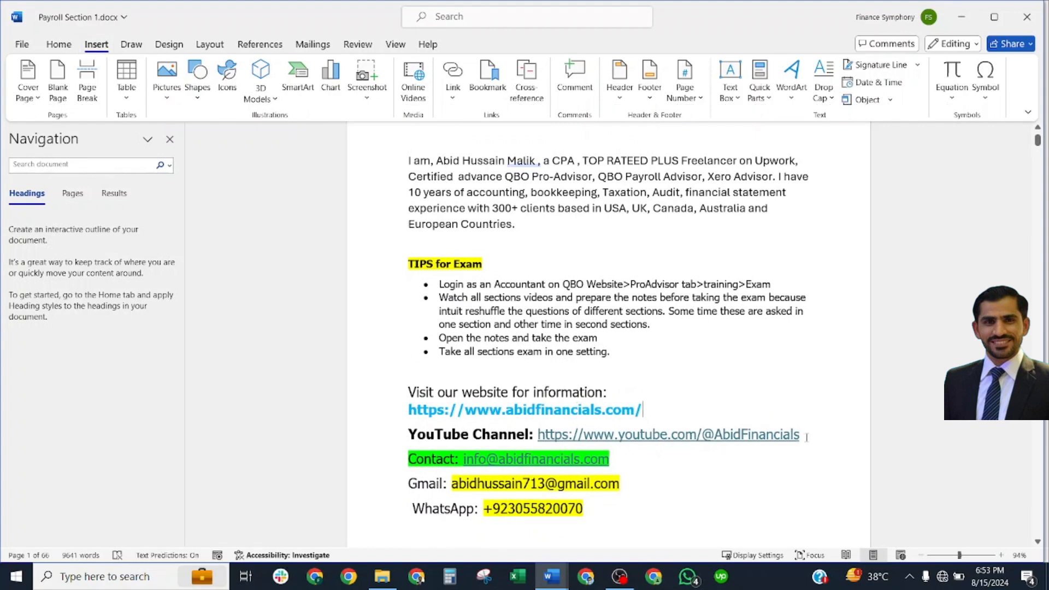
mouse_move(668, 435)
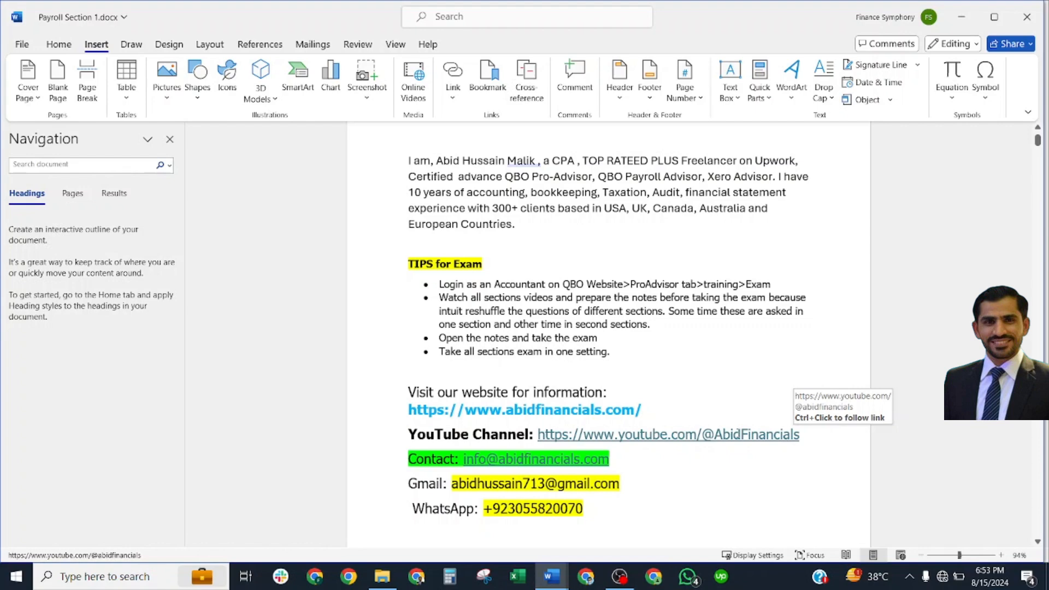
scroll(down, 3)
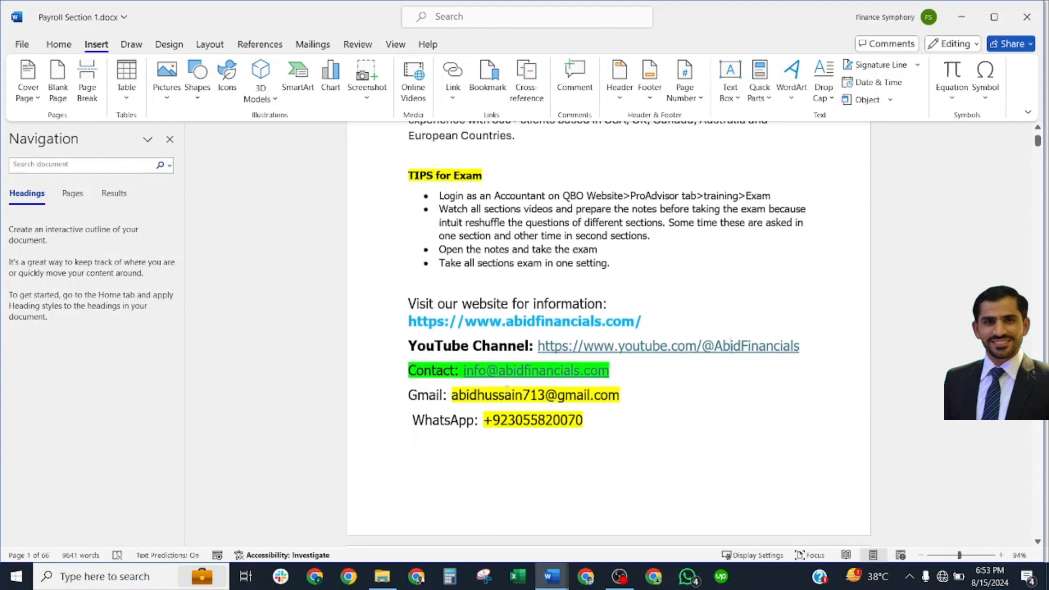
scroll(down, 3)
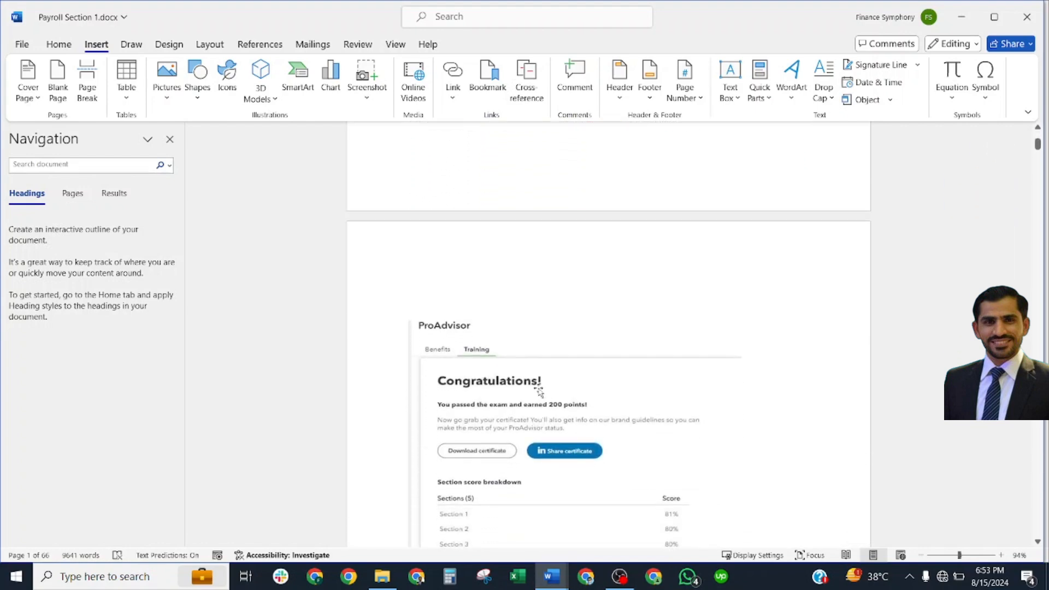
scroll(down, 3)
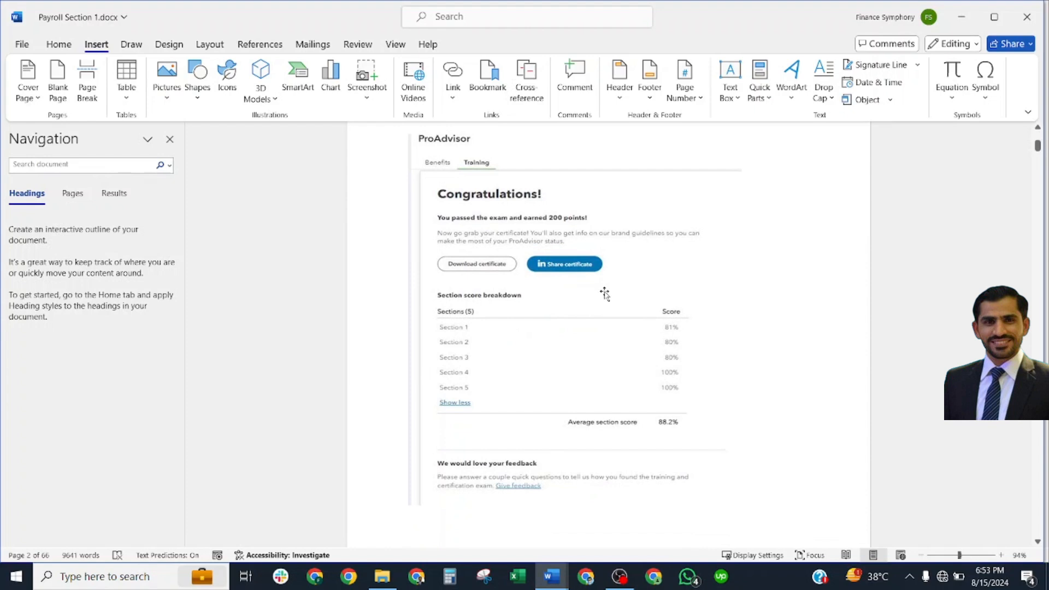
mouse_move(645, 339)
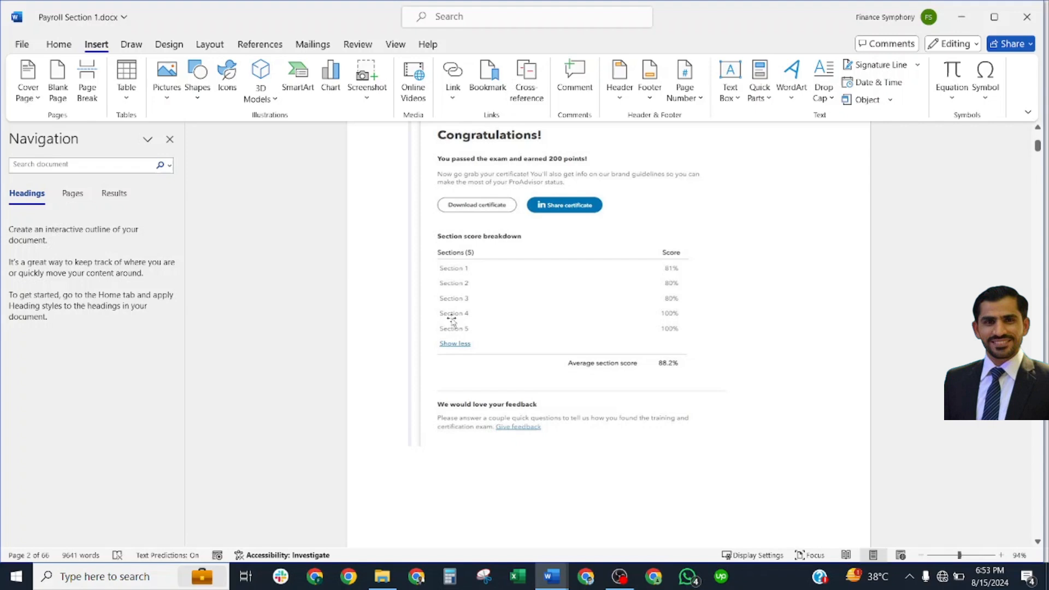
mouse_move(677, 321)
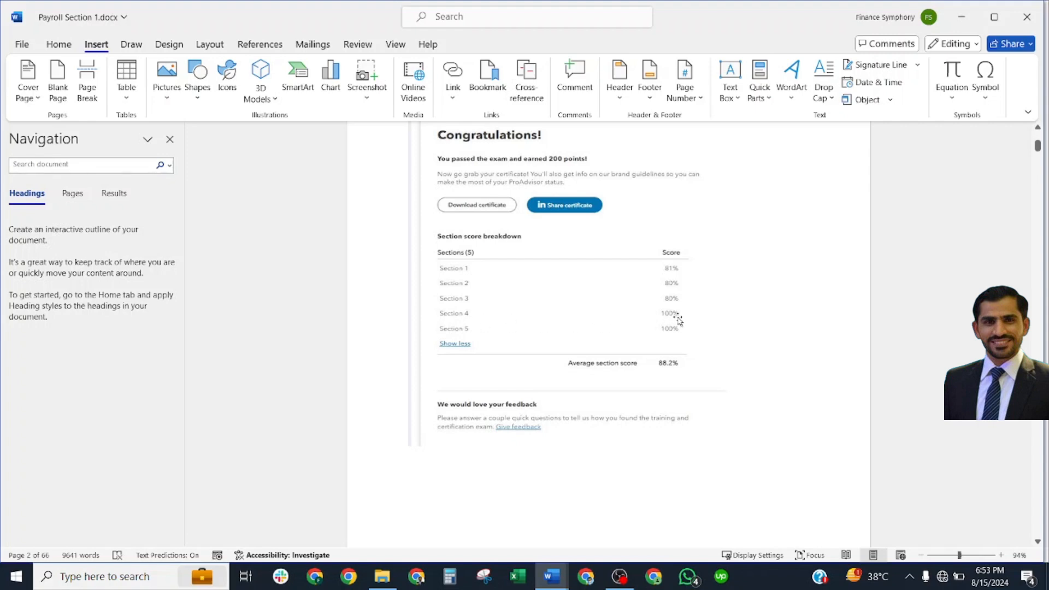
mouse_move(763, 262)
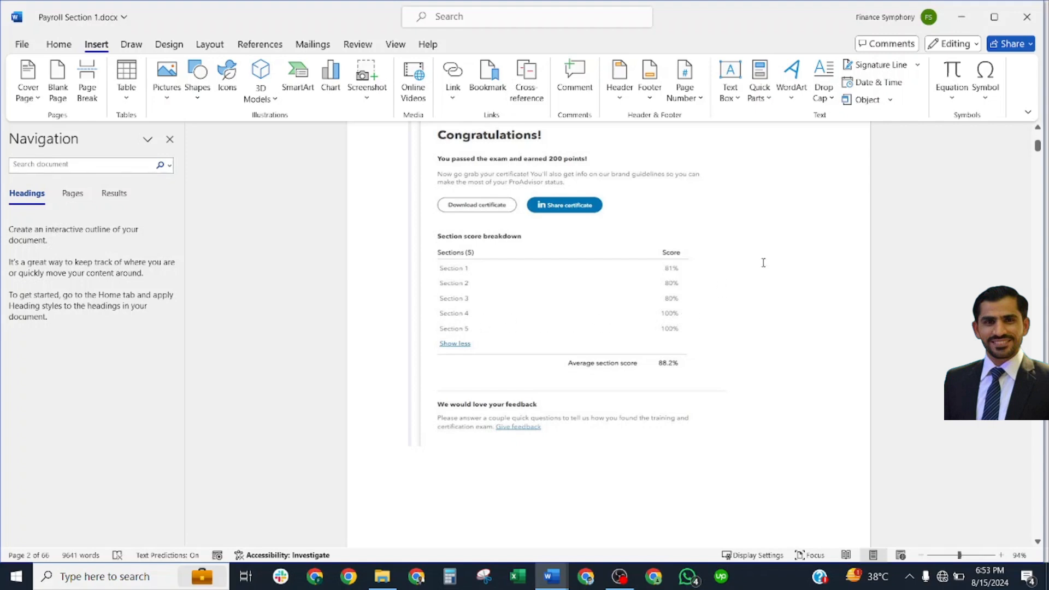
mouse_move(1037, 146)
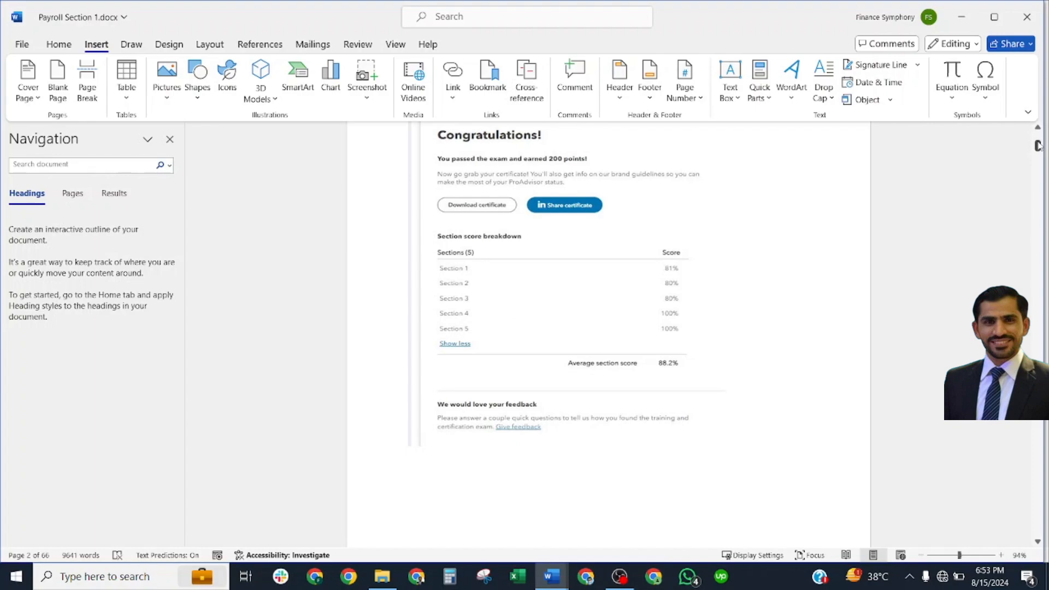
Search the notes for 'sec' in the Navigation pane.
scroll(down, 3)
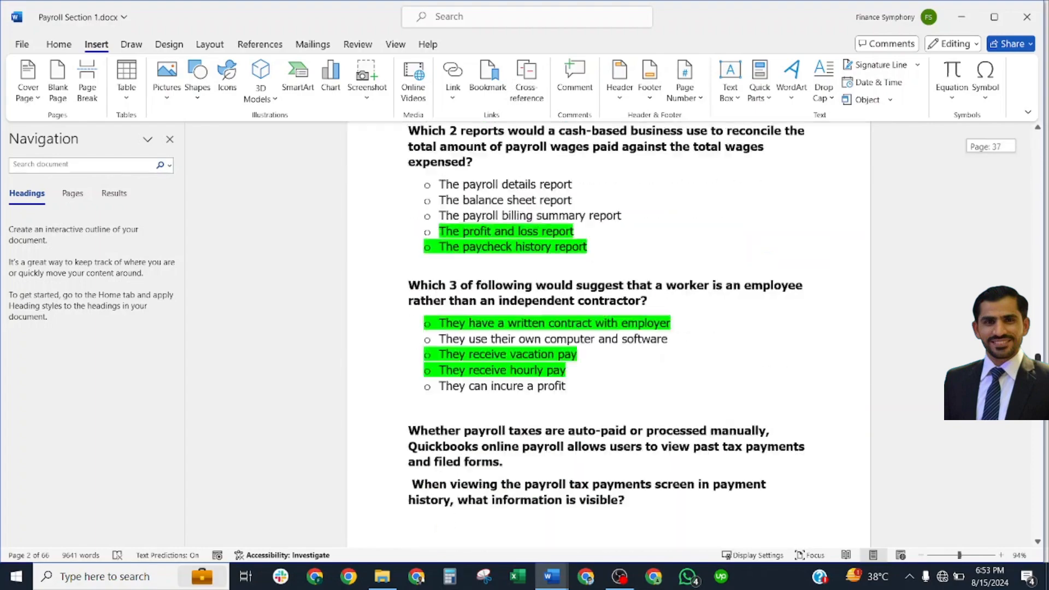
scroll(down, 3)
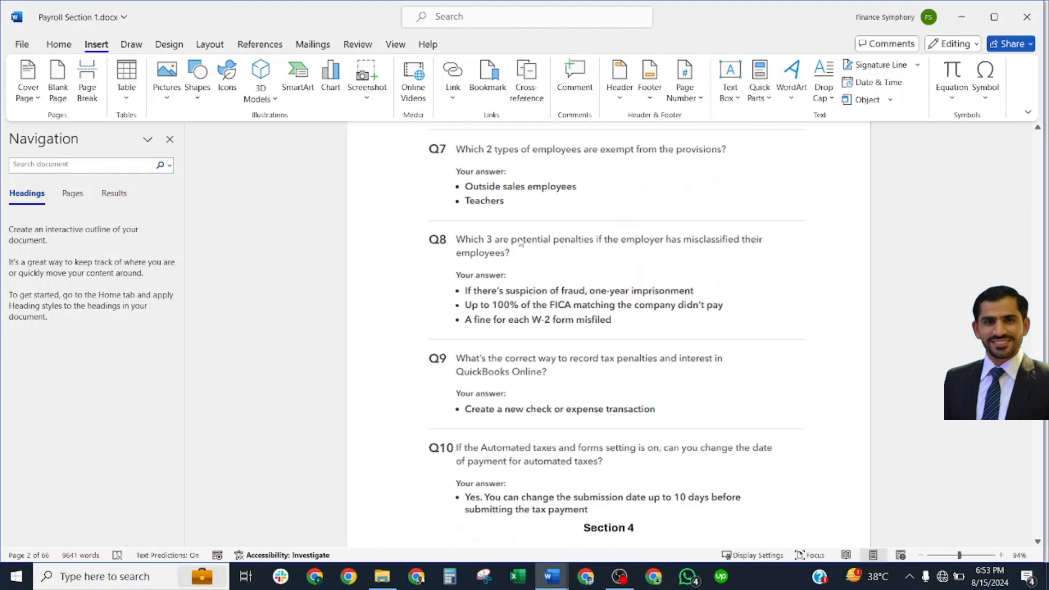
scroll(up, 3)
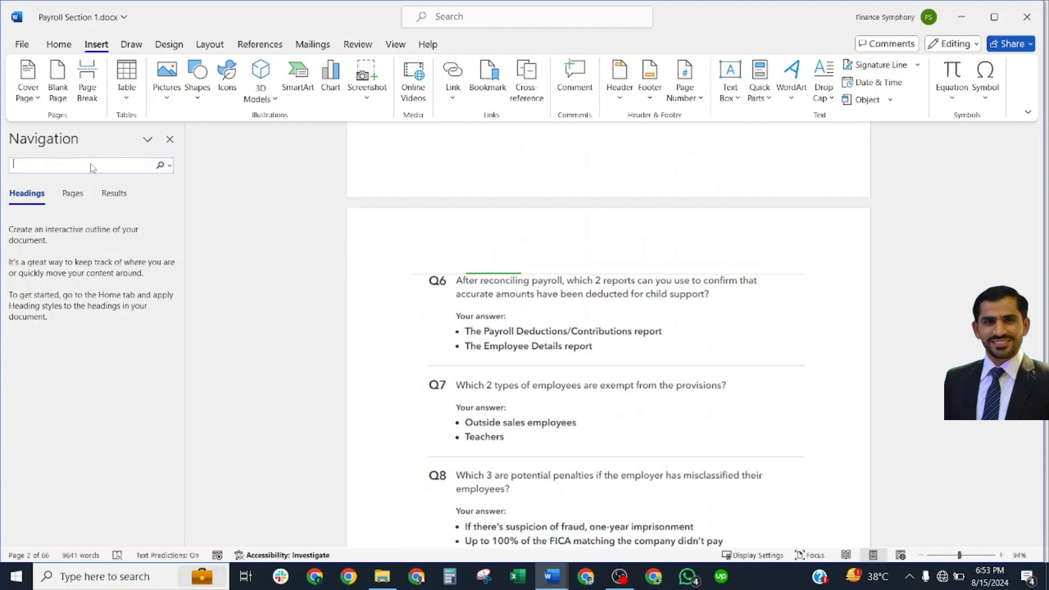
text(section)
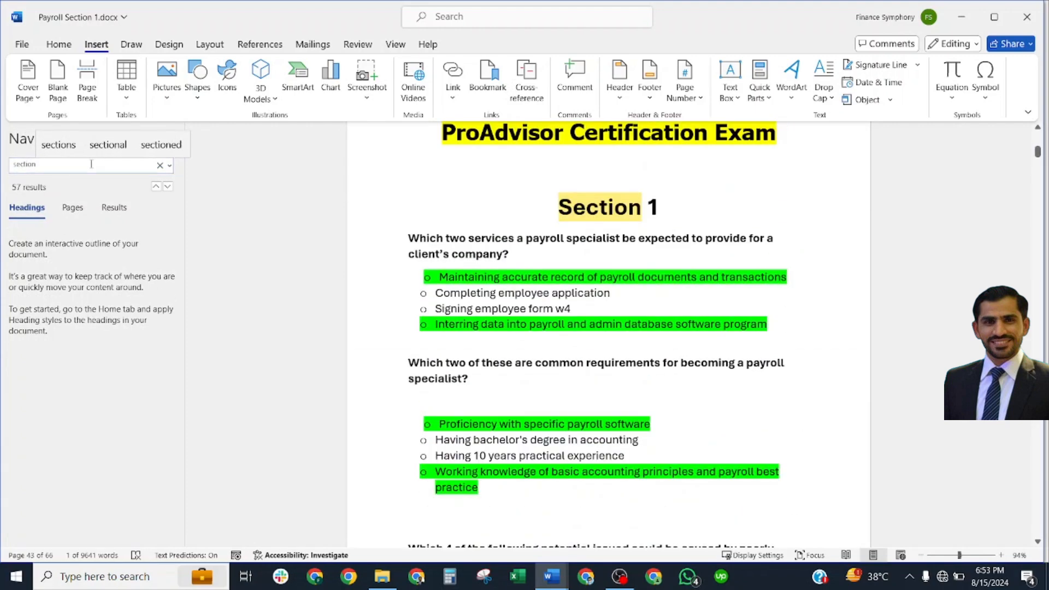
Step through five 'section' matches, then select the search term to refine it.
click(156, 186)
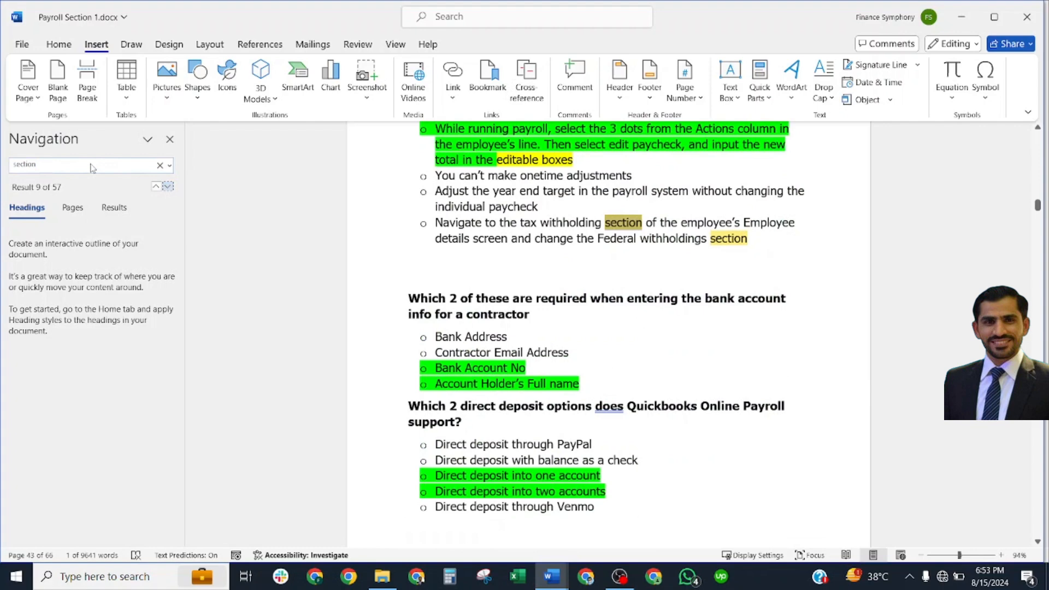
click(156, 187)
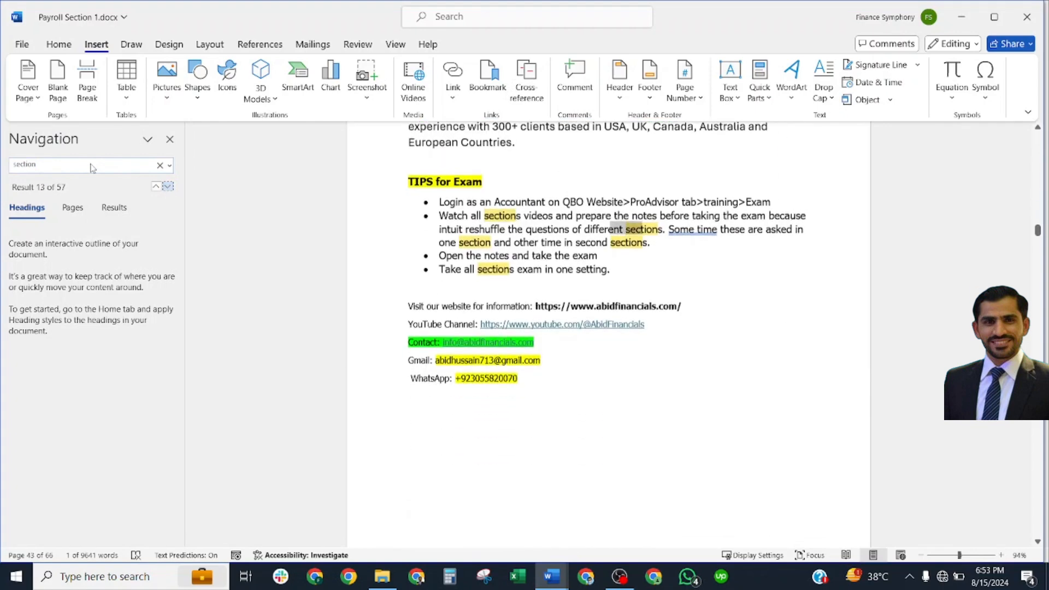
click(156, 187)
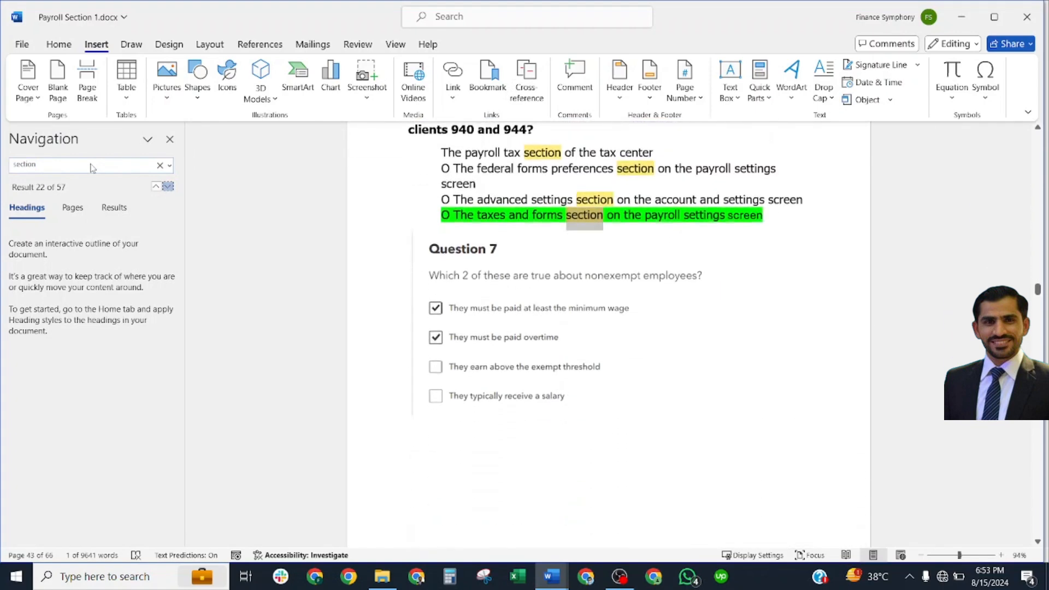
click(157, 187)
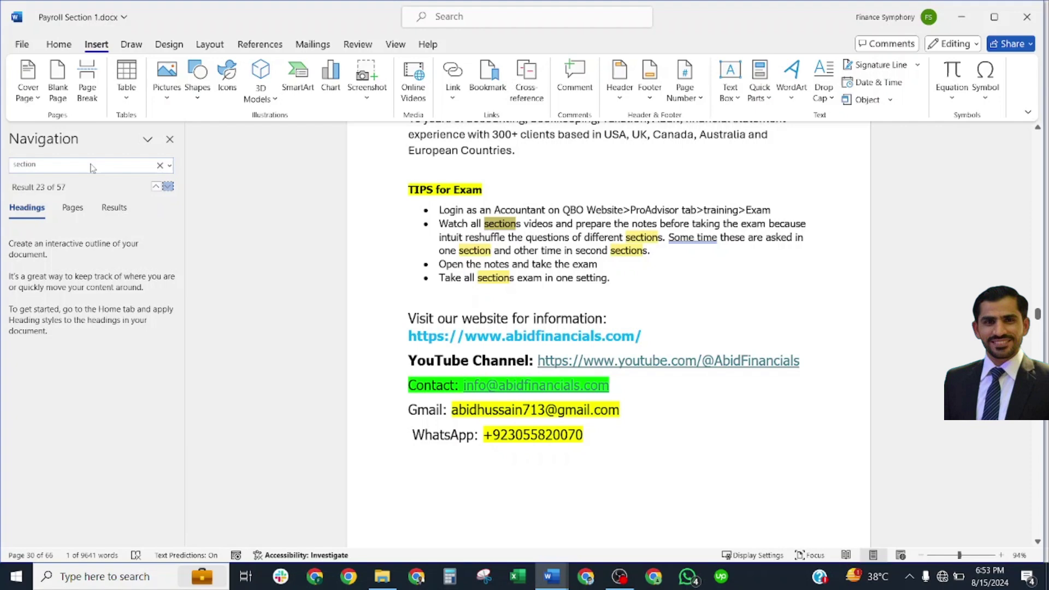
click(156, 187)
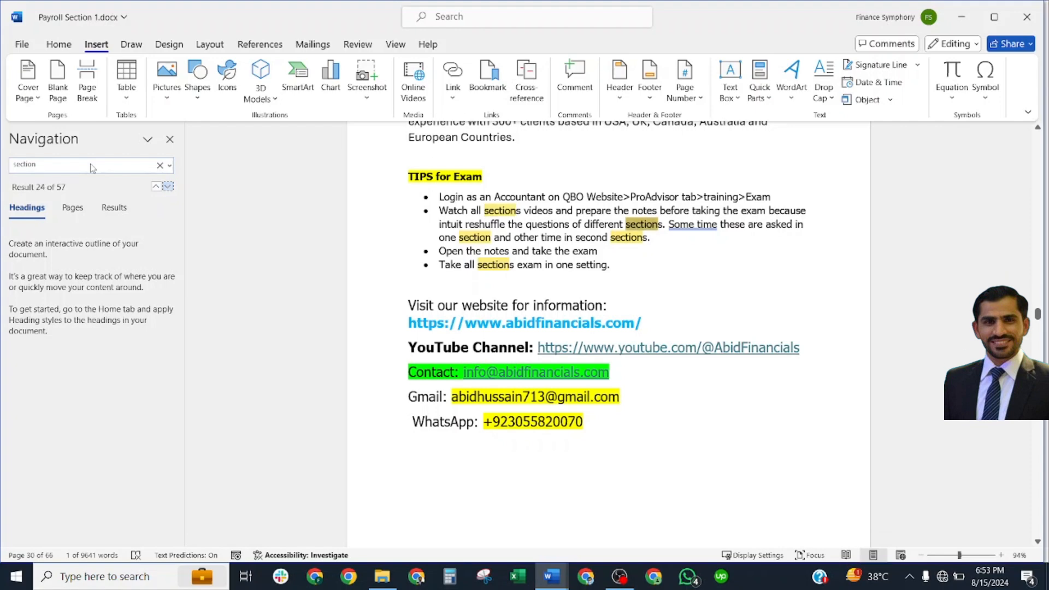
triple_click(67, 165)
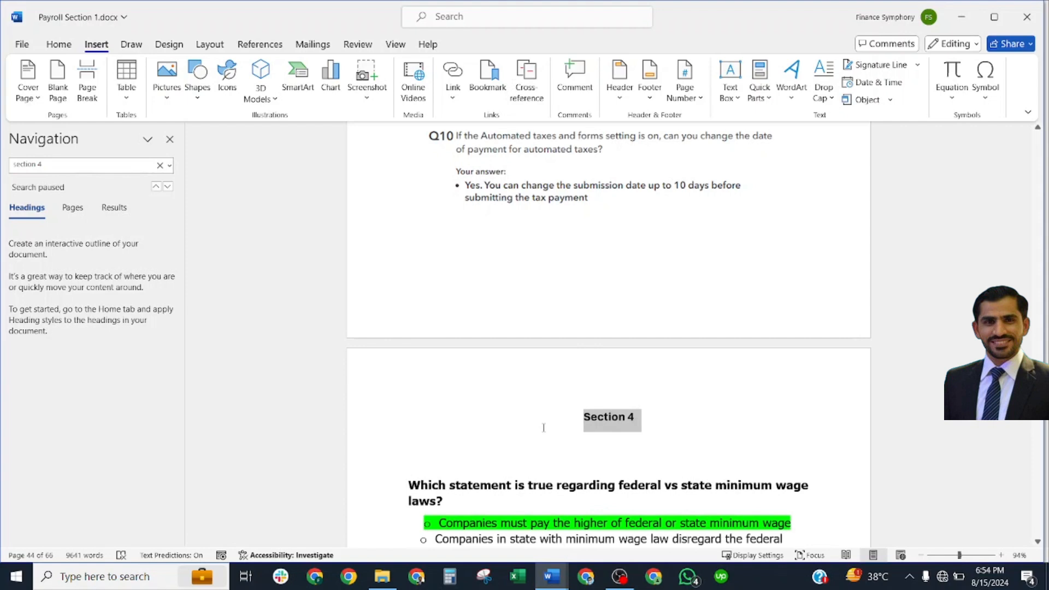
Enlarge the Section 4 heading to font size 22.
click(58, 44)
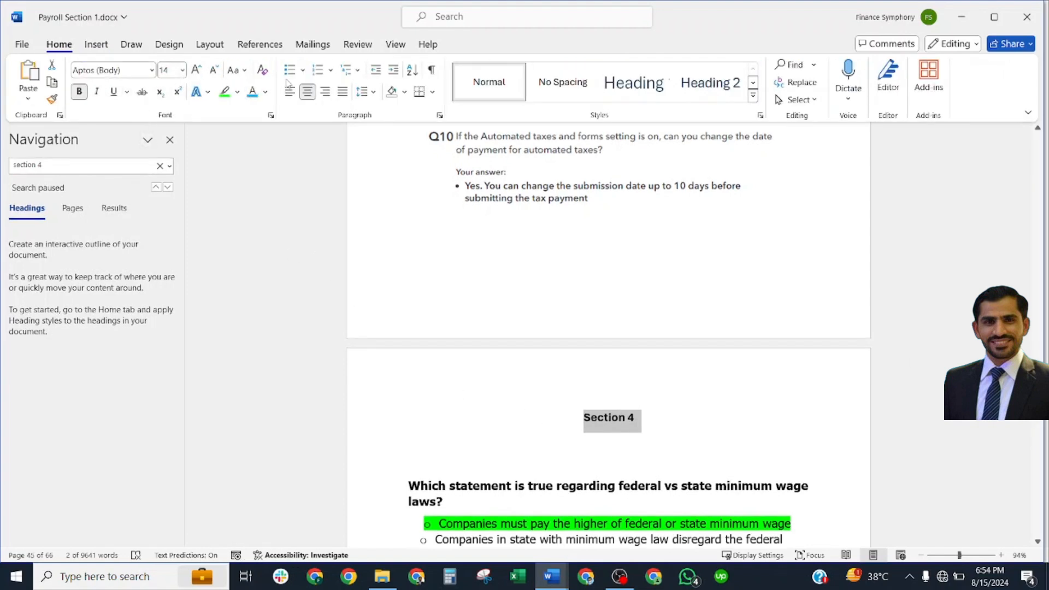
click(181, 69)
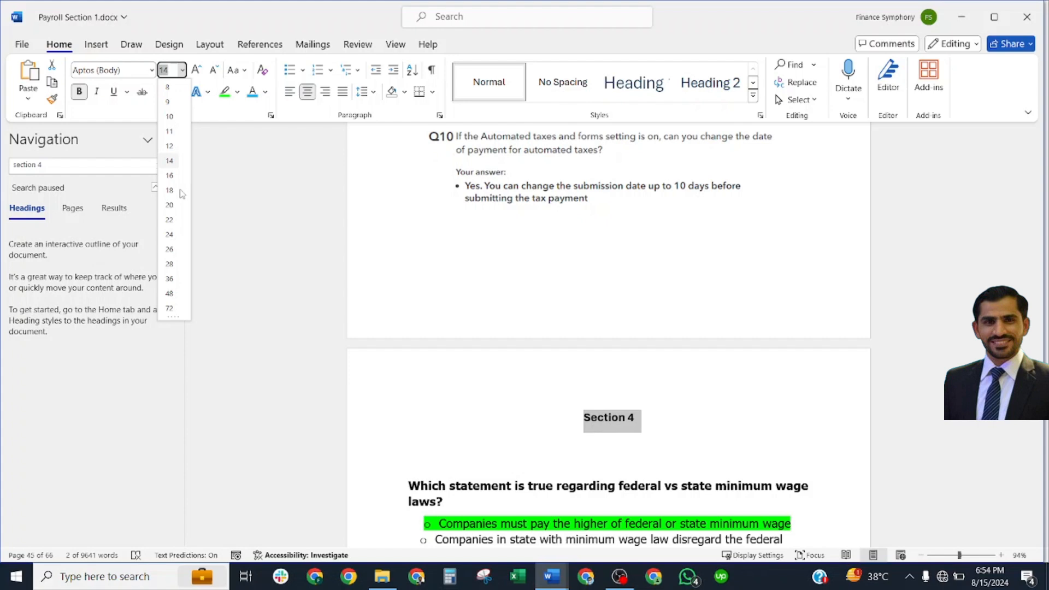
click(169, 219)
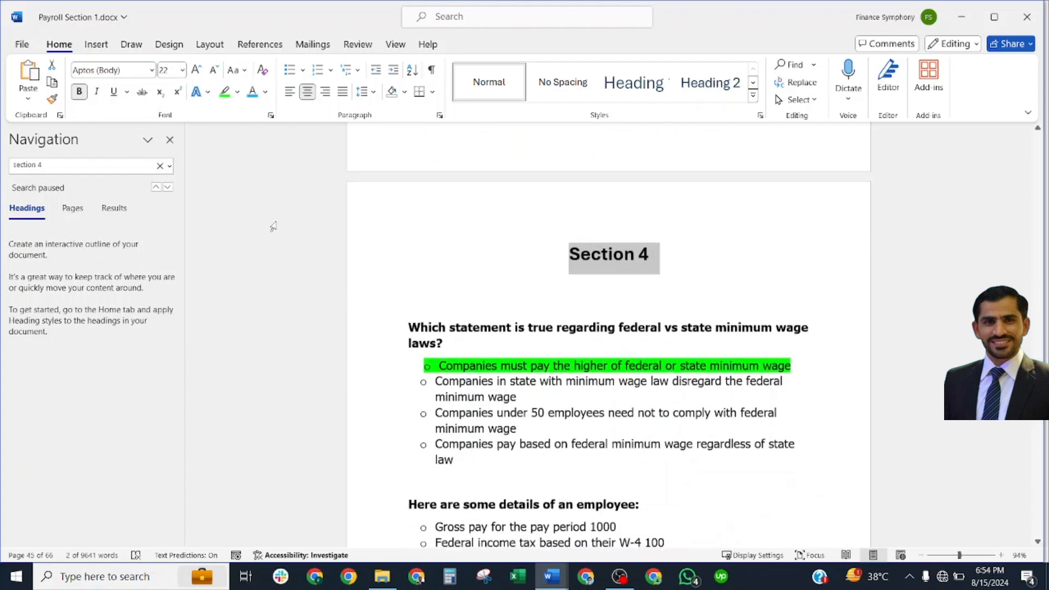
Scroll to the page 45 net pay and 24 semimonthly paychecks answers.
scroll(up, 3)
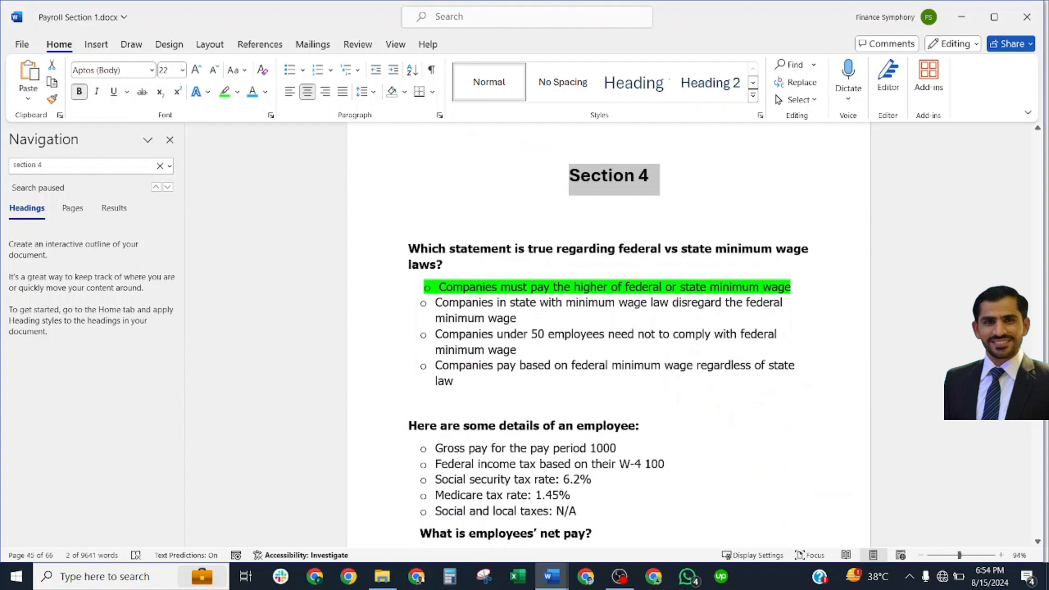
scroll(down, 3)
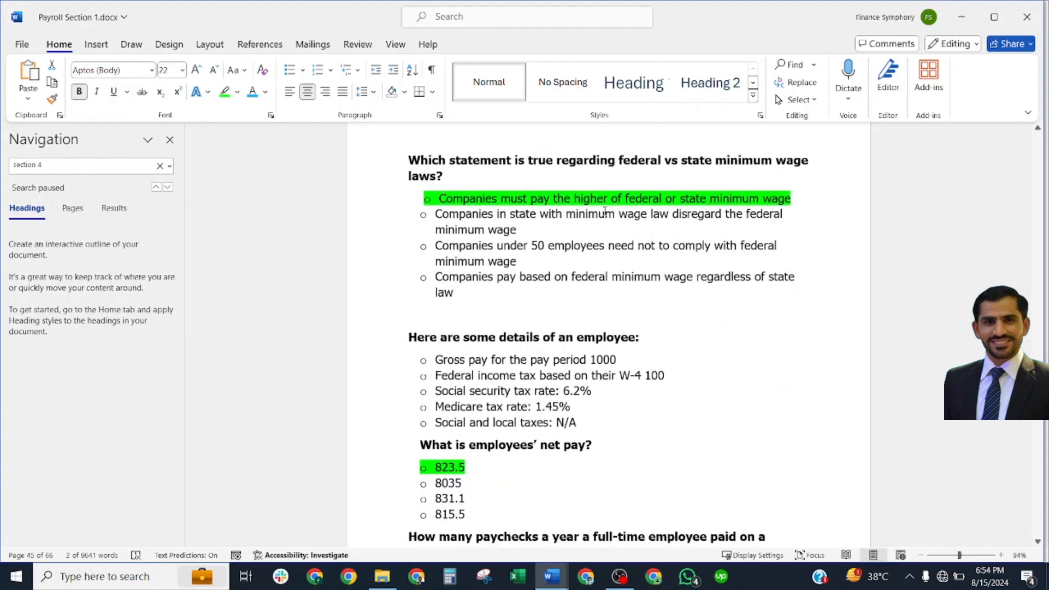
mouse_move(698, 213)
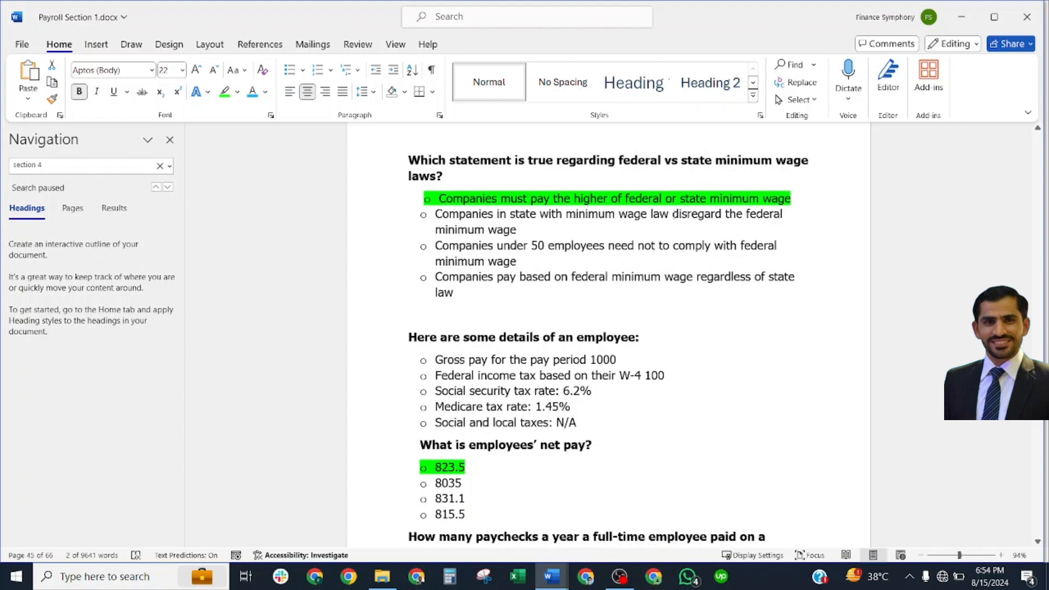
scroll(down, 3)
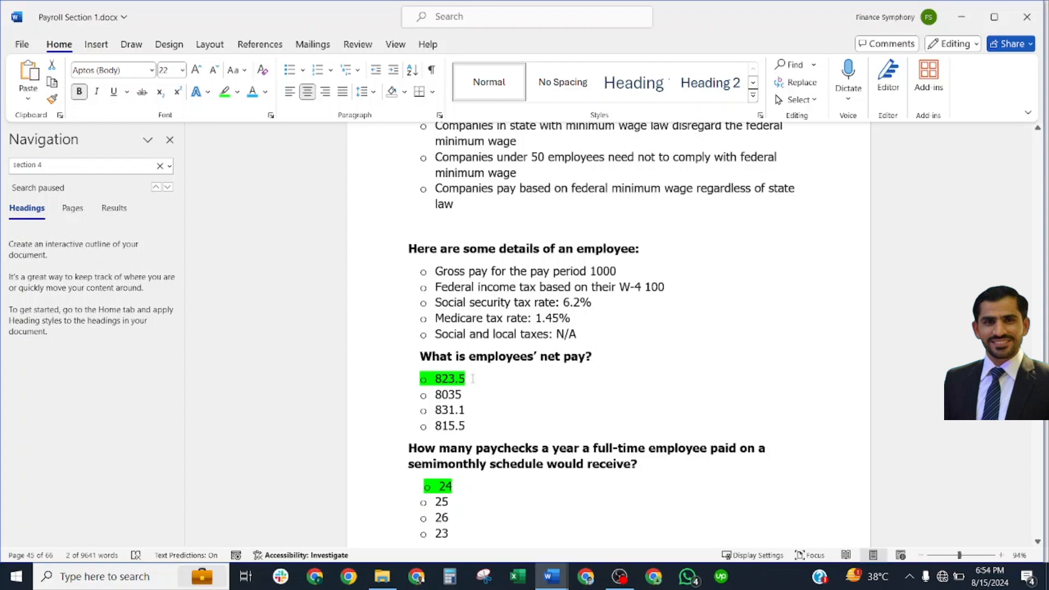
scroll(down, 3)
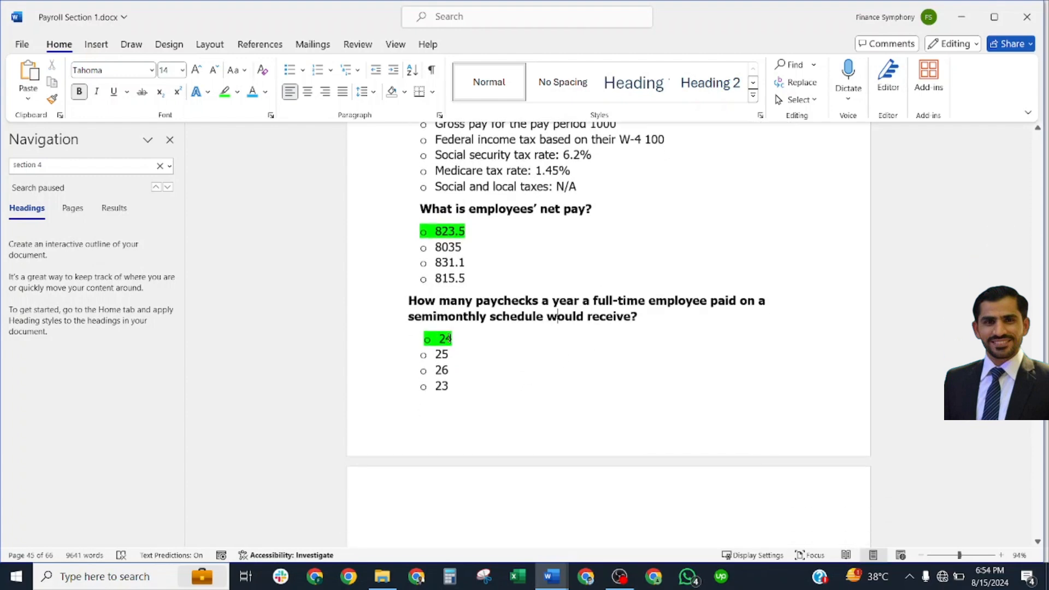
Scroll through page 46's payroll tax, FUTA and deduction answers to US Department of Treasury.
scroll(down, 3)
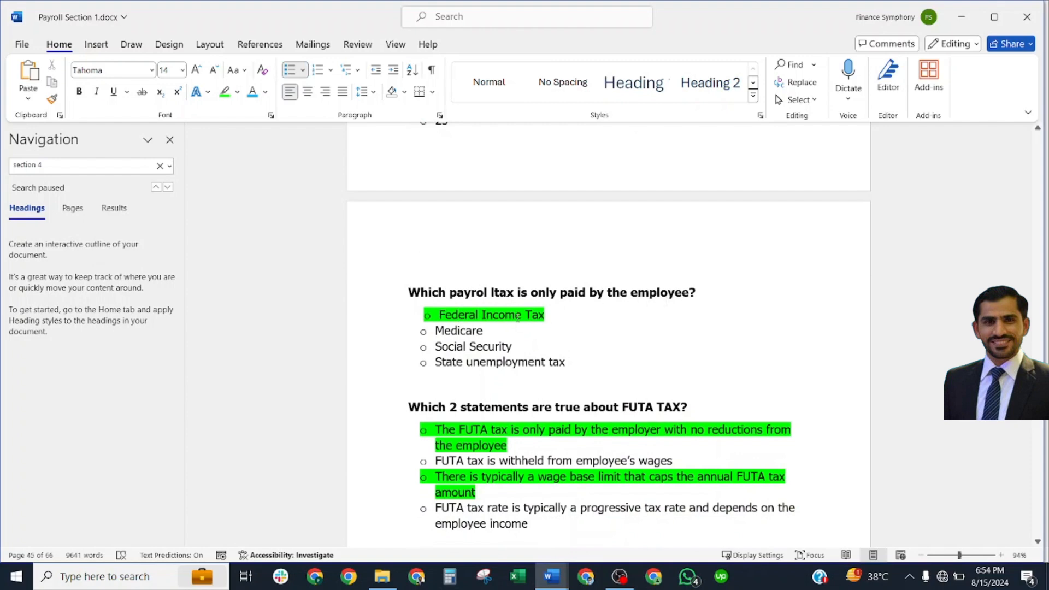
scroll(down, 3)
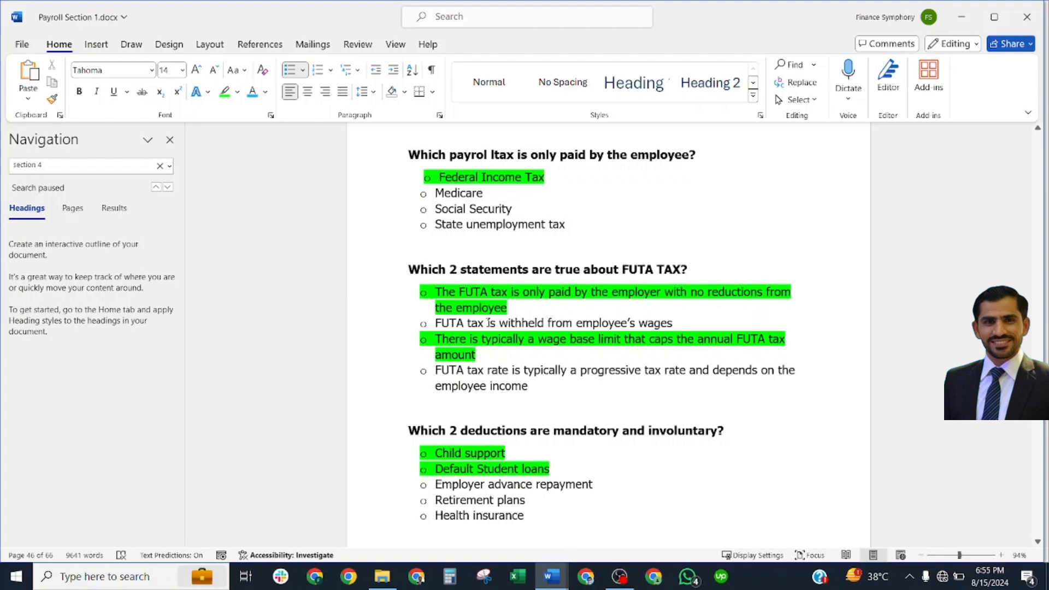
mouse_move(572, 345)
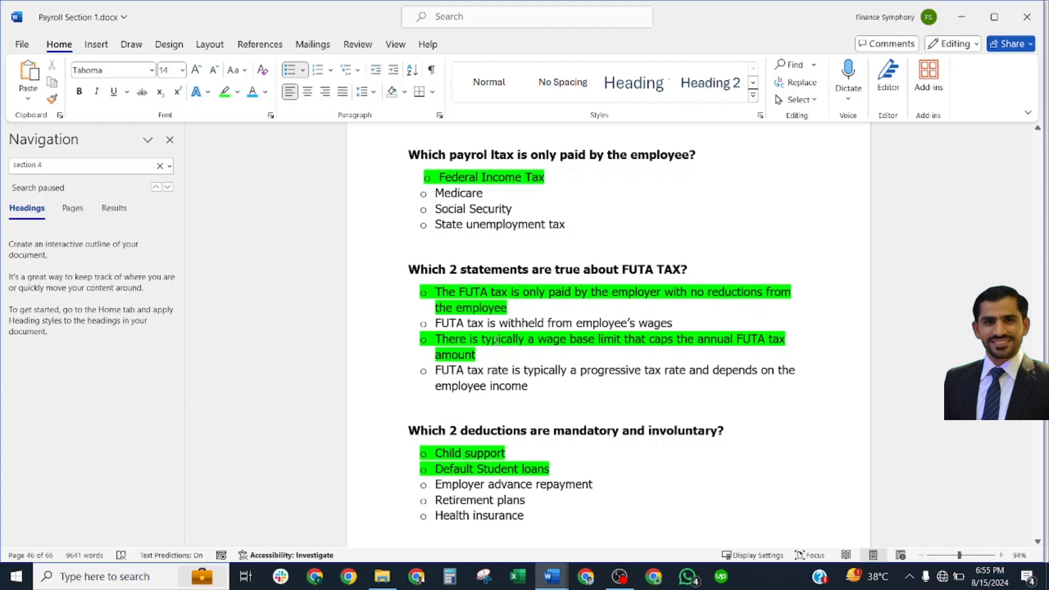
scroll(down, 3)
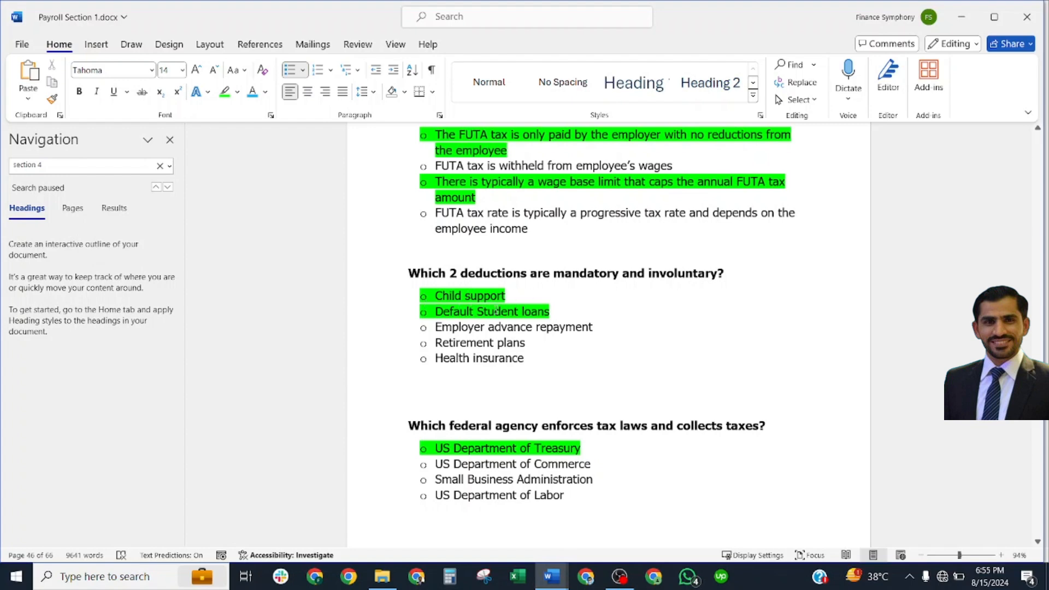
scroll(down, 3)
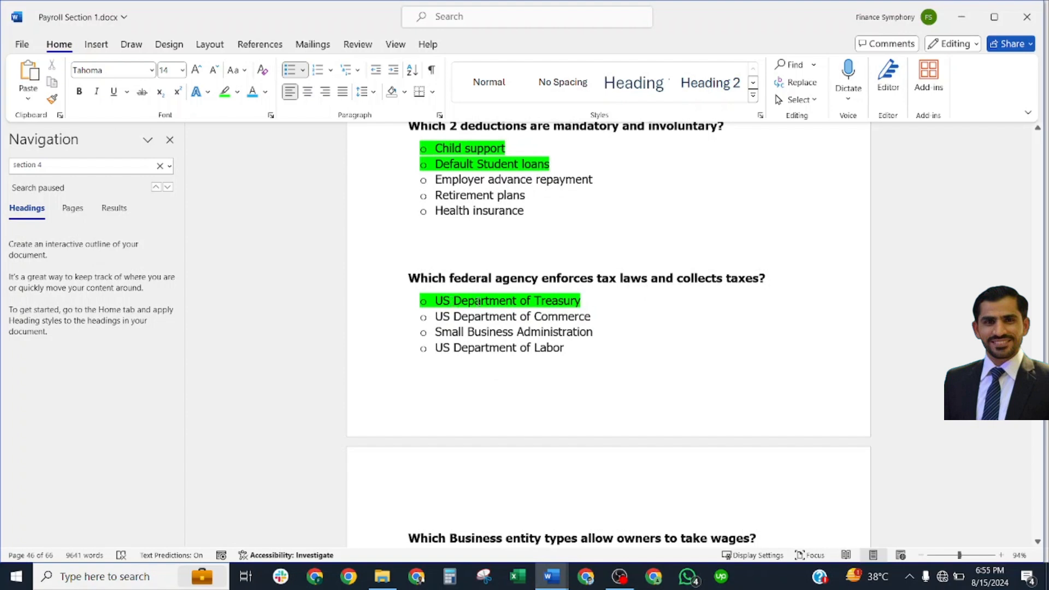
Scroll through pages 46–48 past Form W-4, I-9 and Payroll > get started > Signup answers.
scroll(down, 3)
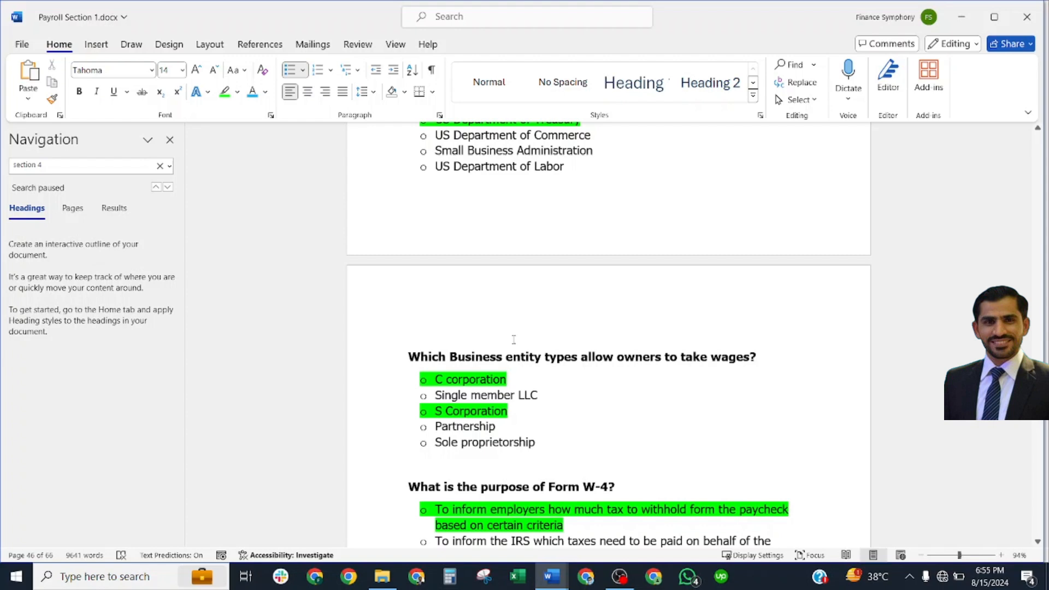
scroll(down, 3)
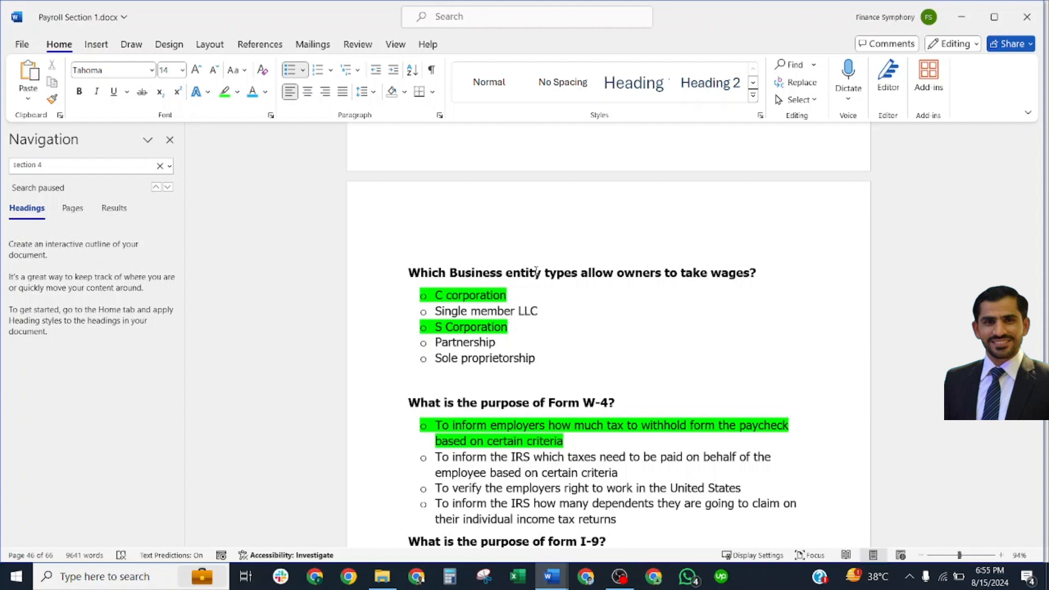
scroll(down, 3)
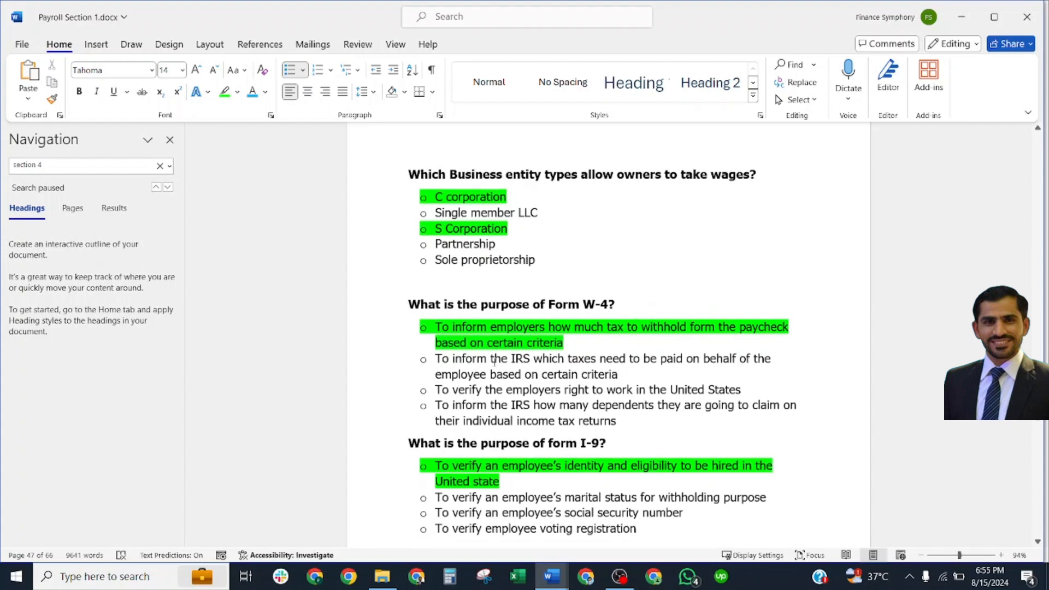
scroll(down, 3)
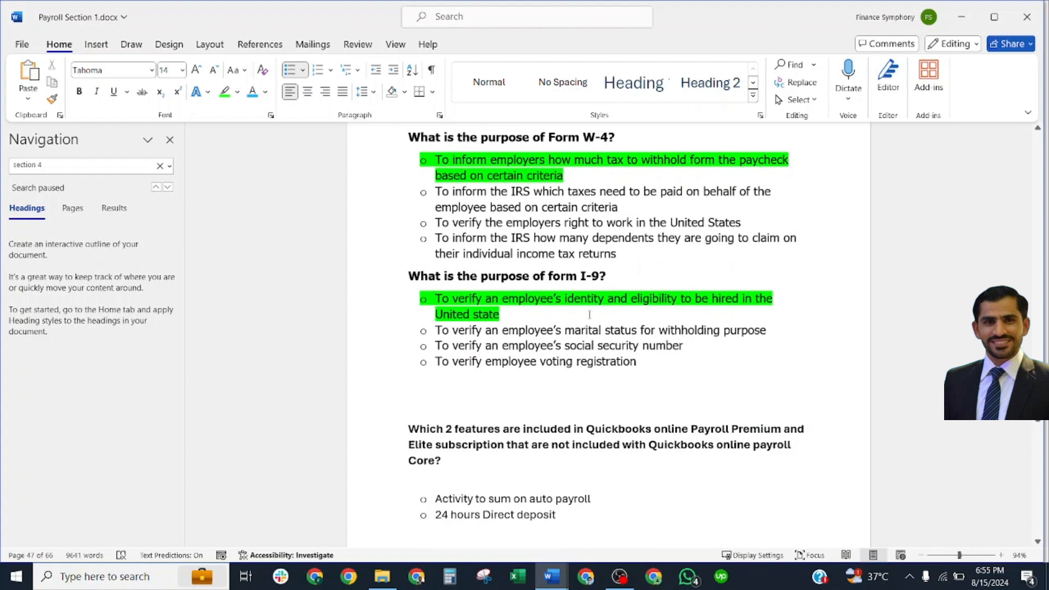
scroll(down, 3)
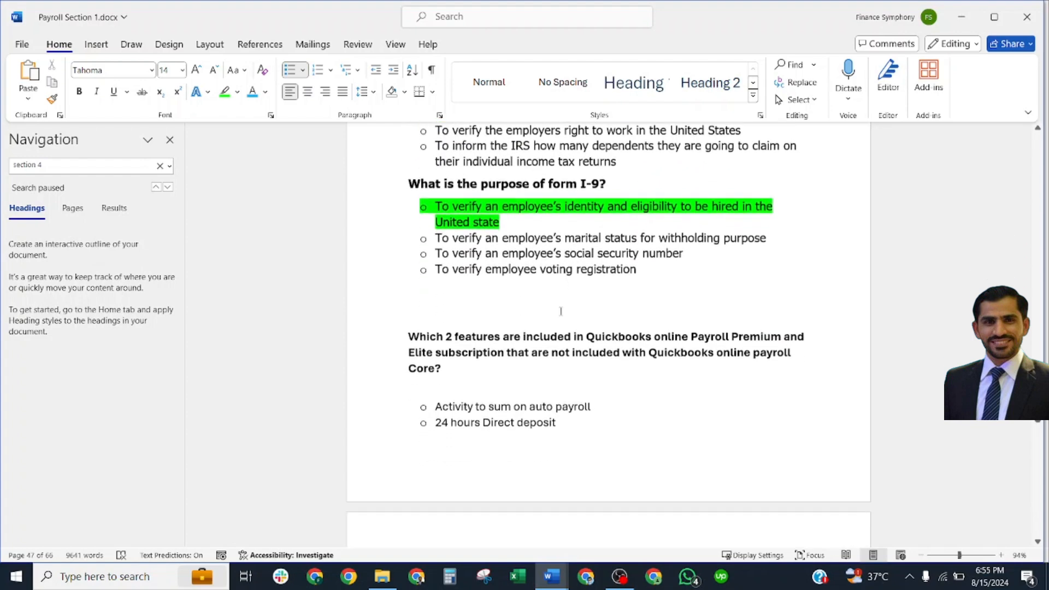
scroll(down, 3)
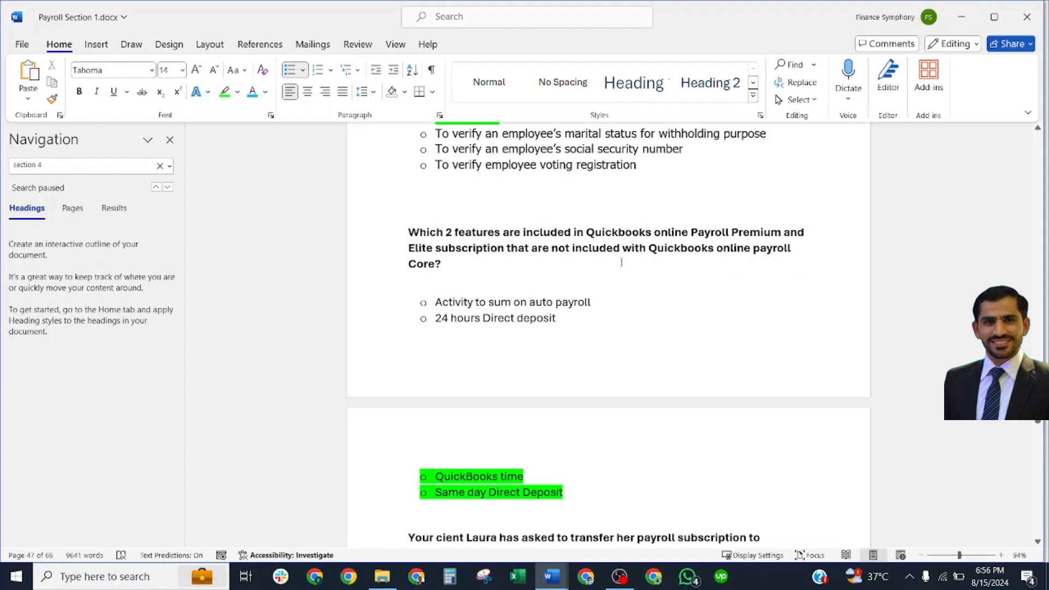
scroll(down, 3)
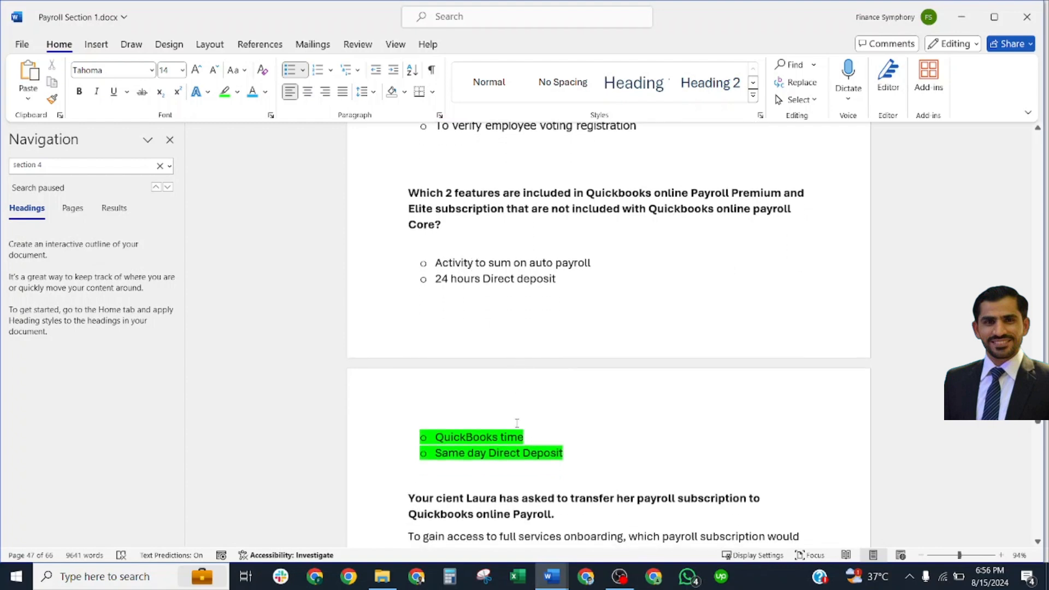
scroll(down, 3)
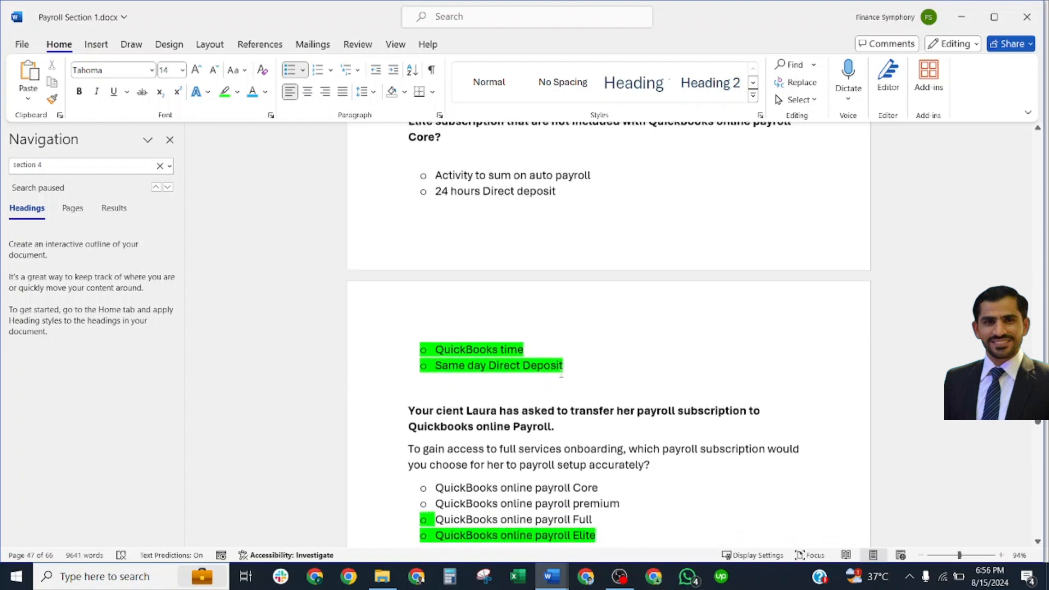
scroll(down, 3)
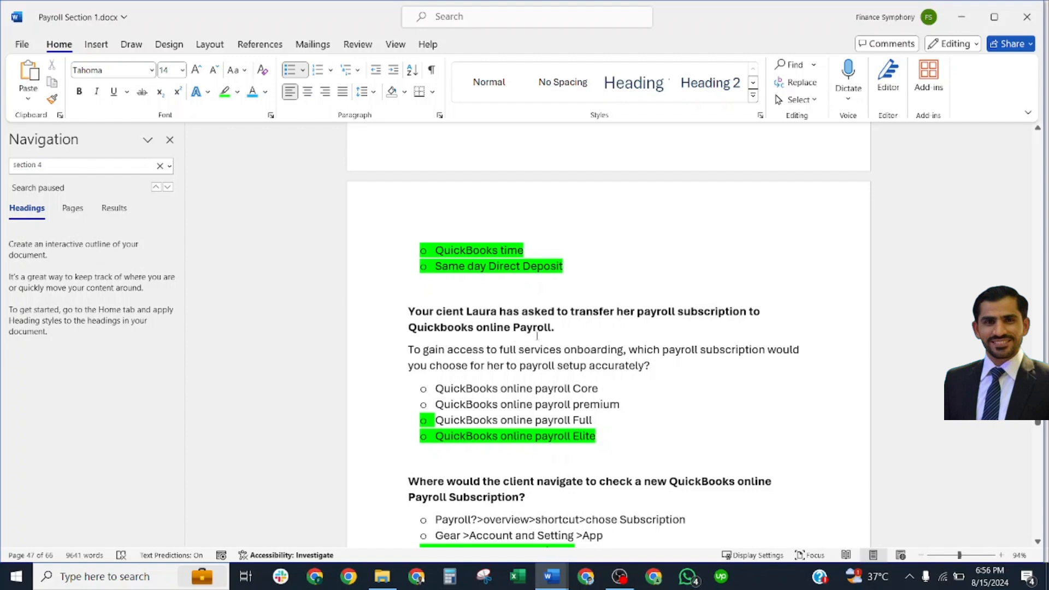
scroll(down, 3)
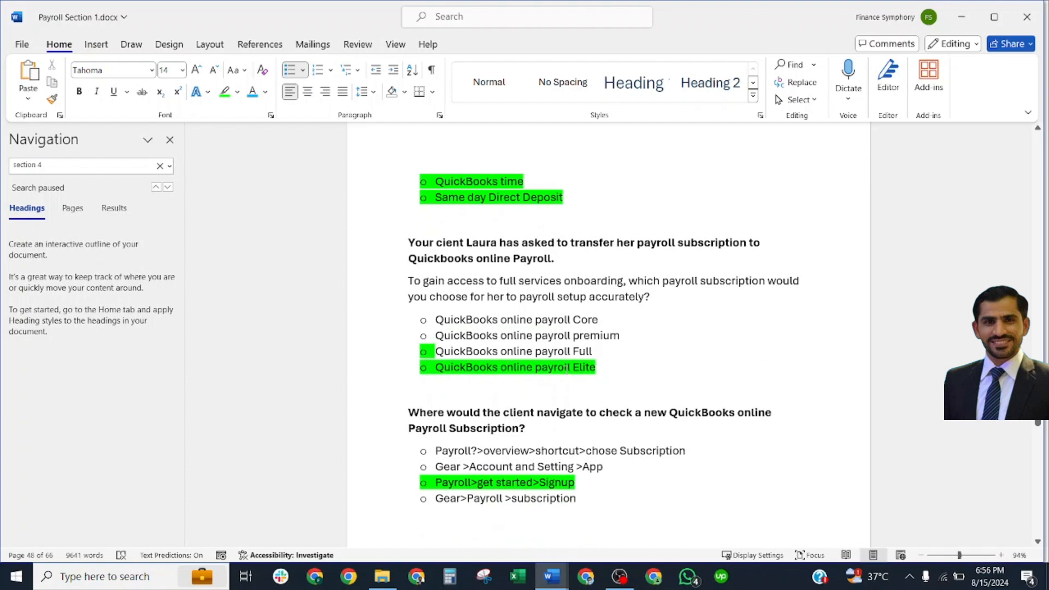
scroll(down, 3)
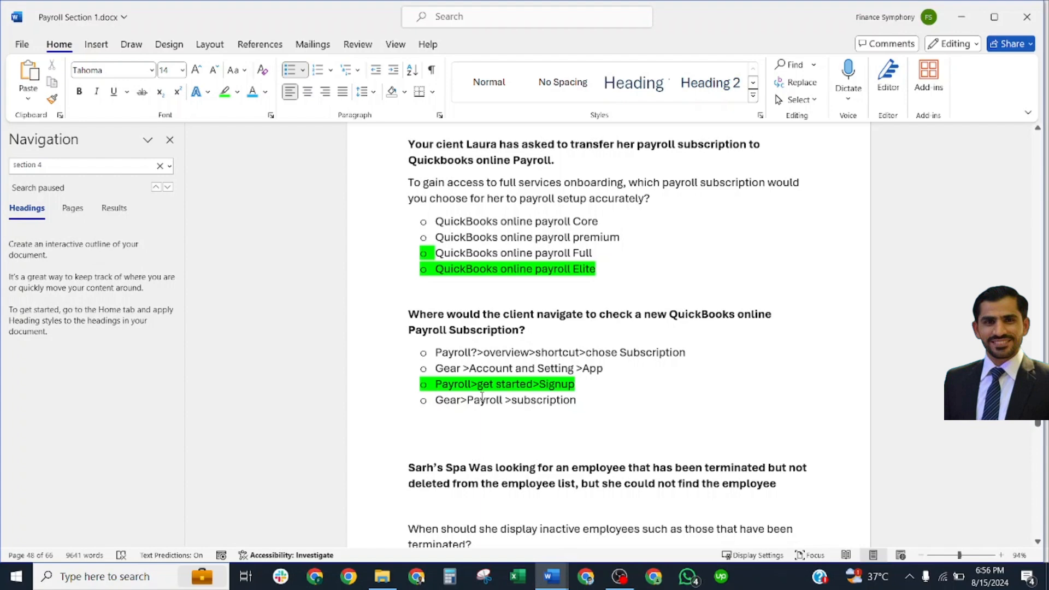
scroll(down, 3)
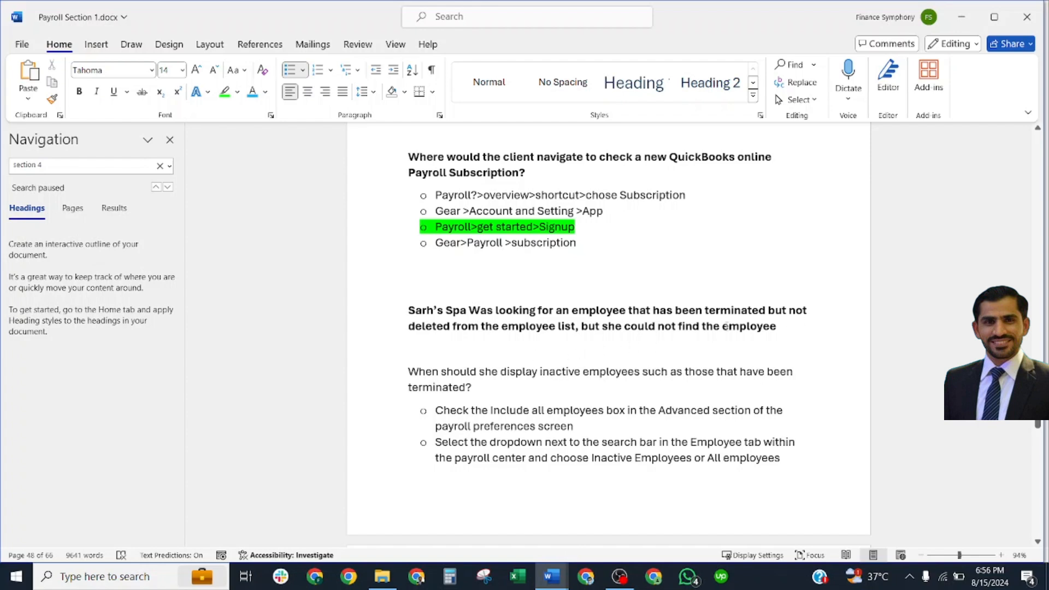
scroll(down, 3)
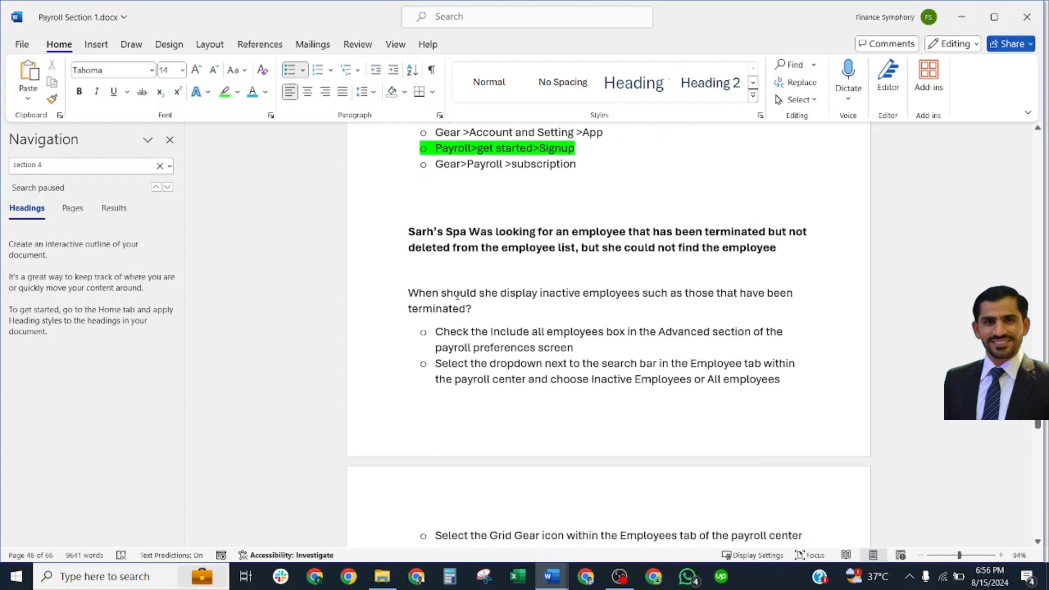
mouse_move(623, 309)
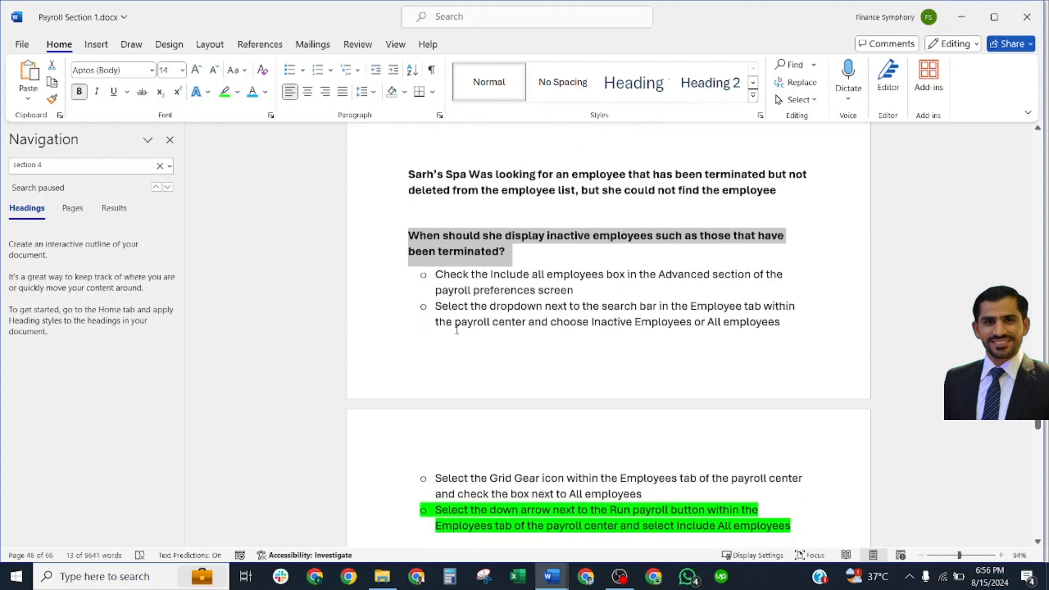
scroll(down, 3)
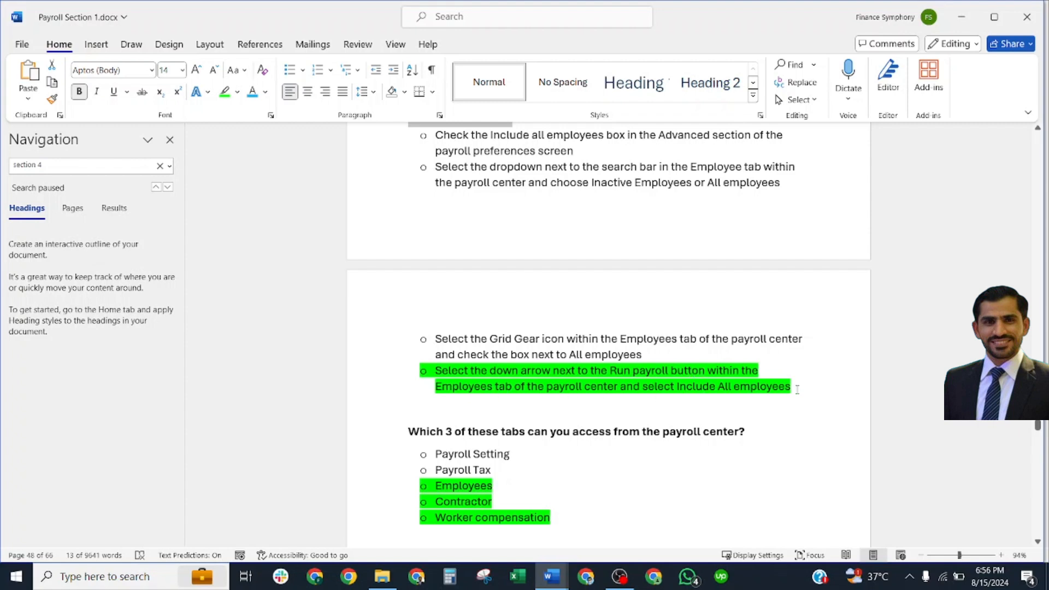
scroll(down, 3)
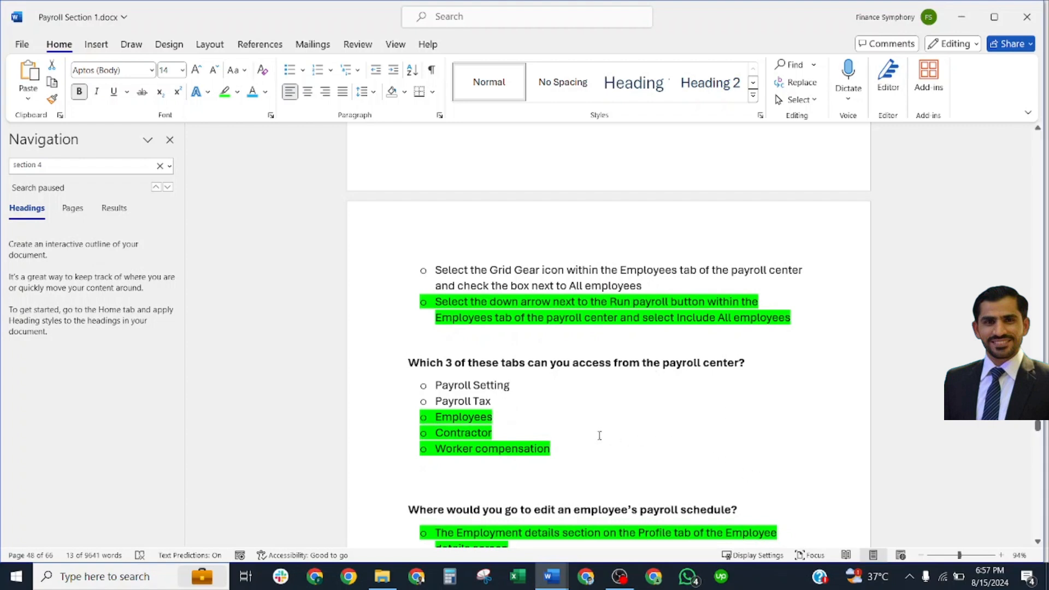
scroll(down, 3)
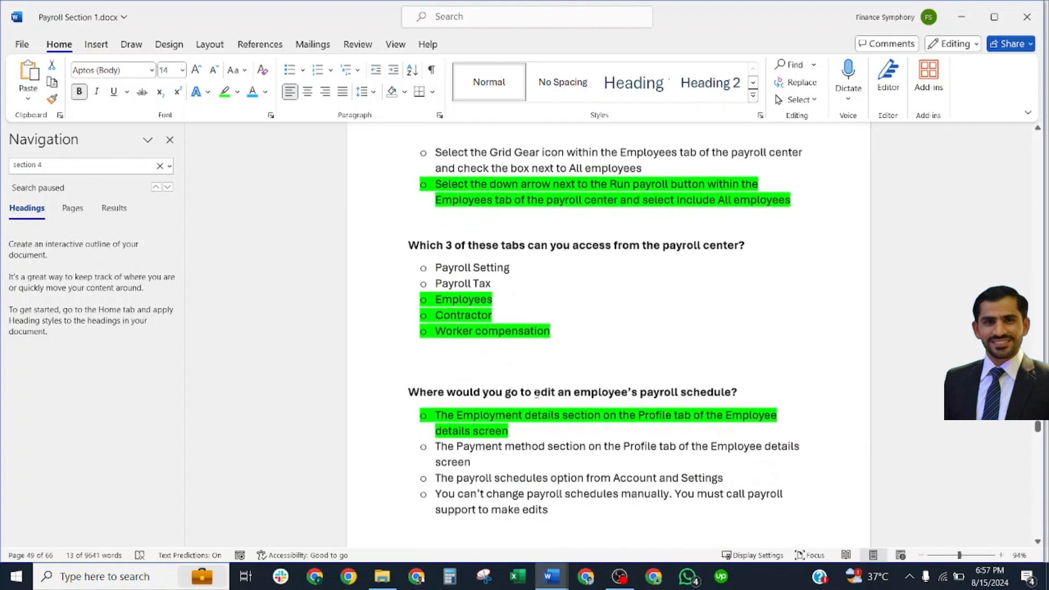
scroll(down, 3)
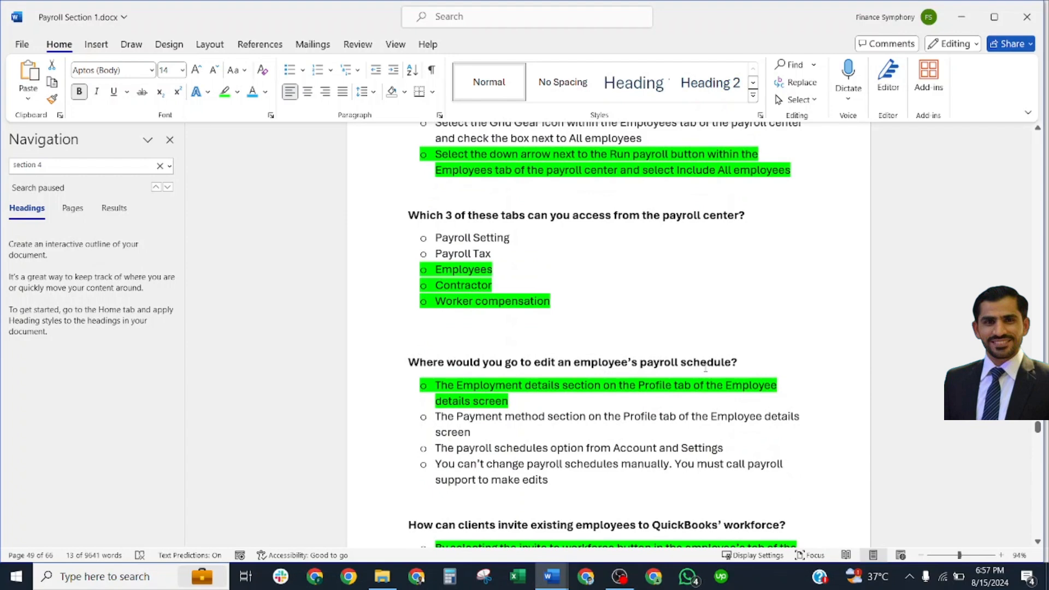
mouse_move(578, 391)
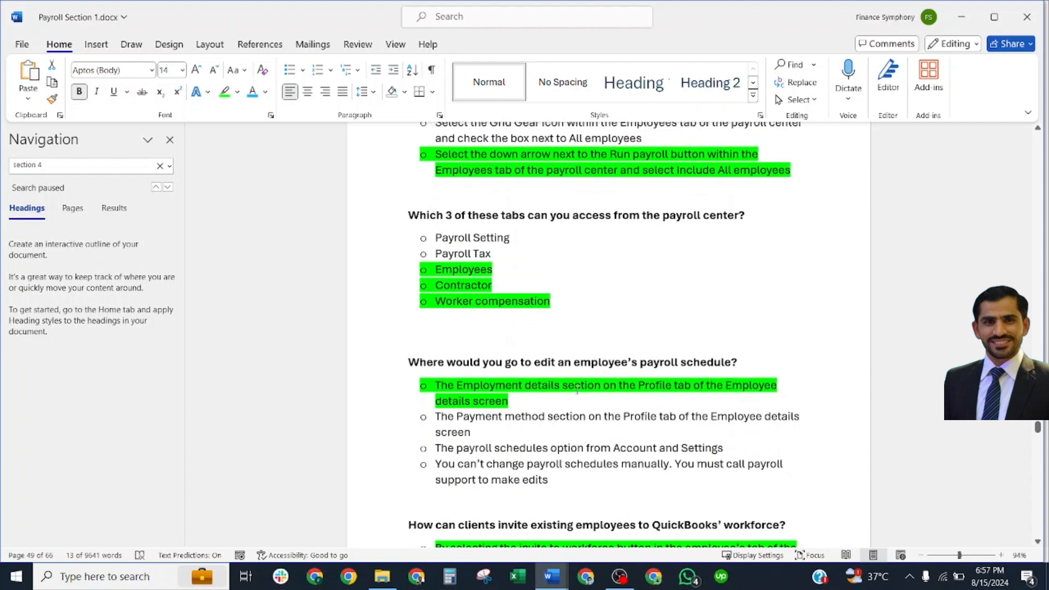
mouse_move(681, 406)
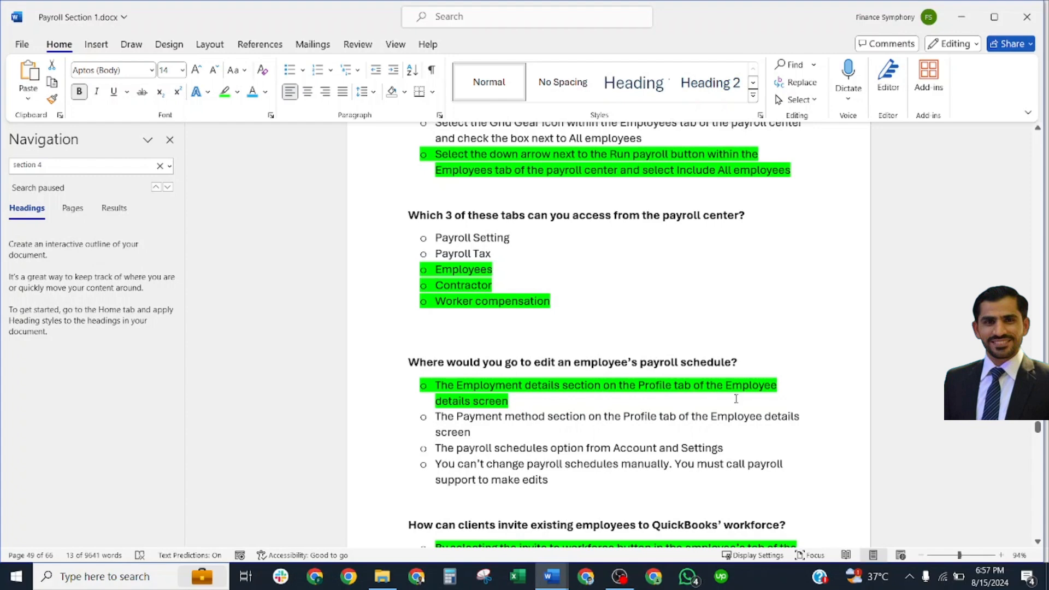
scroll(down, 3)
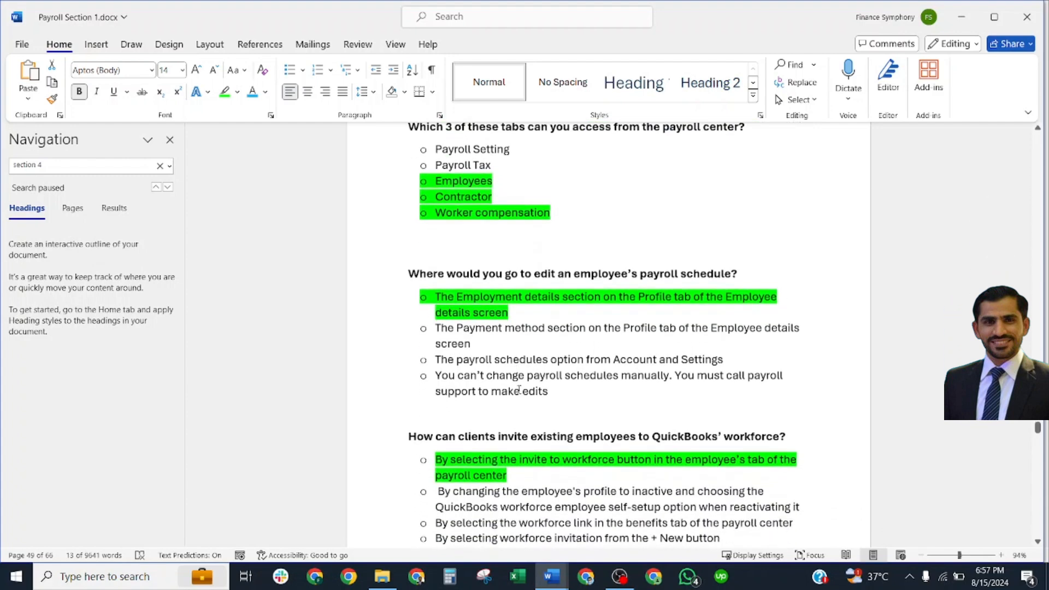
scroll(down, 3)
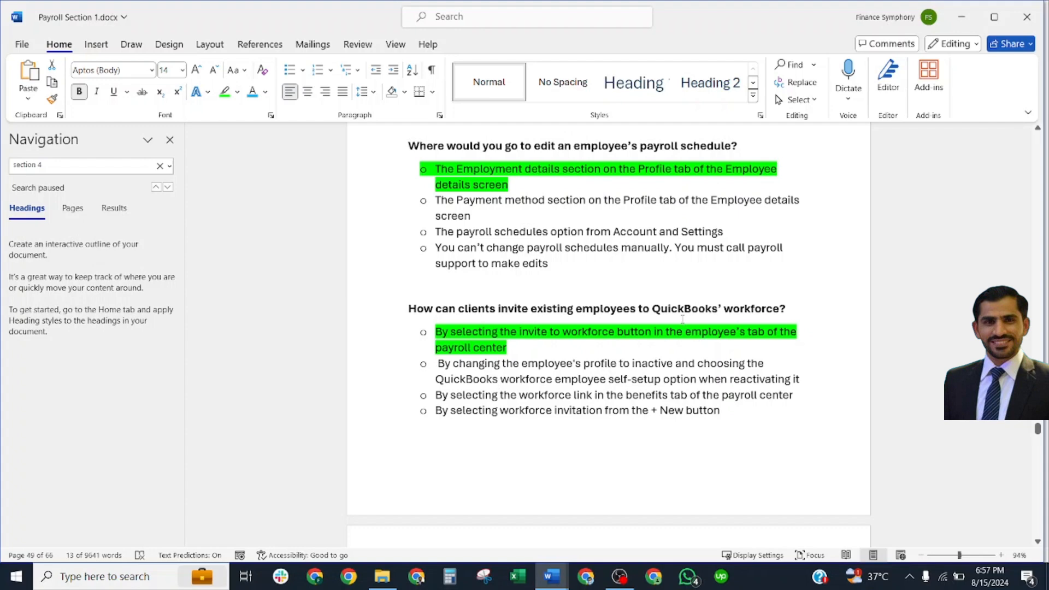
mouse_move(534, 355)
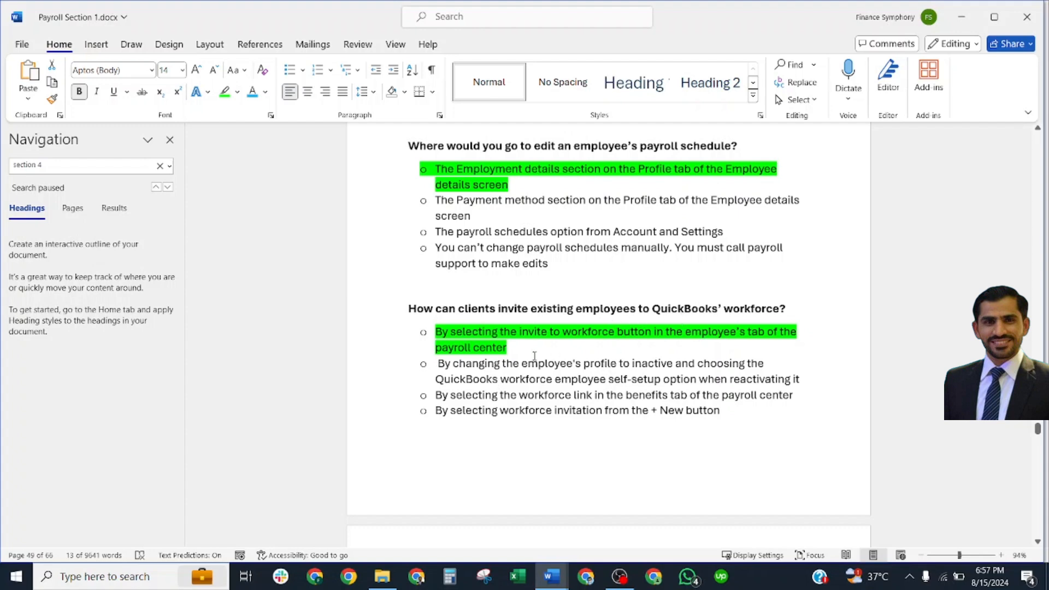
click(569, 336)
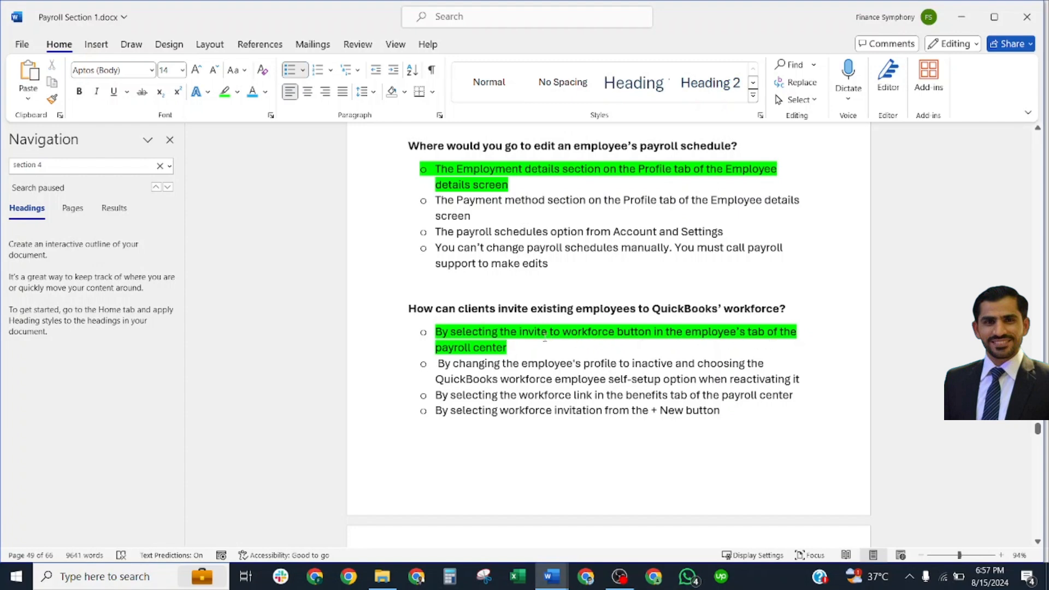
Scroll past pay schedule and payroll document answers to the one- and two-account direct deposit options.
scroll(down, 3)
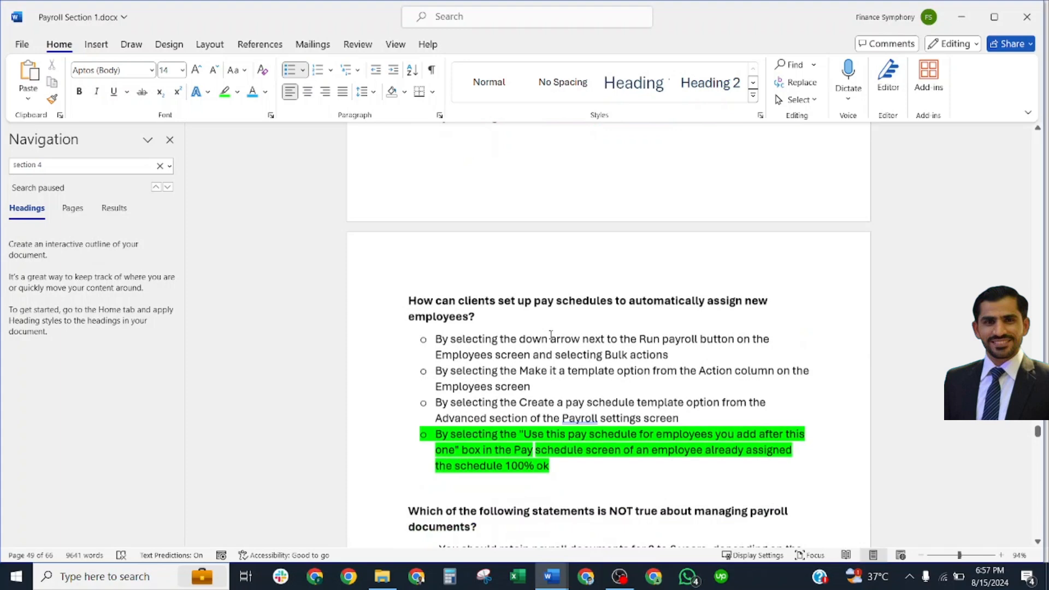
scroll(down, 3)
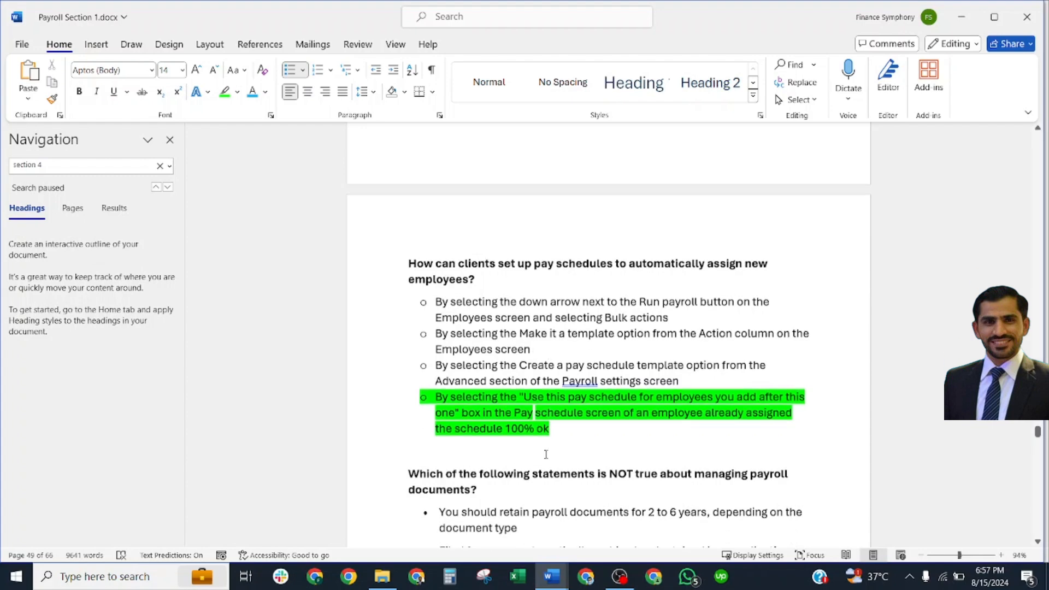
scroll(down, 3)
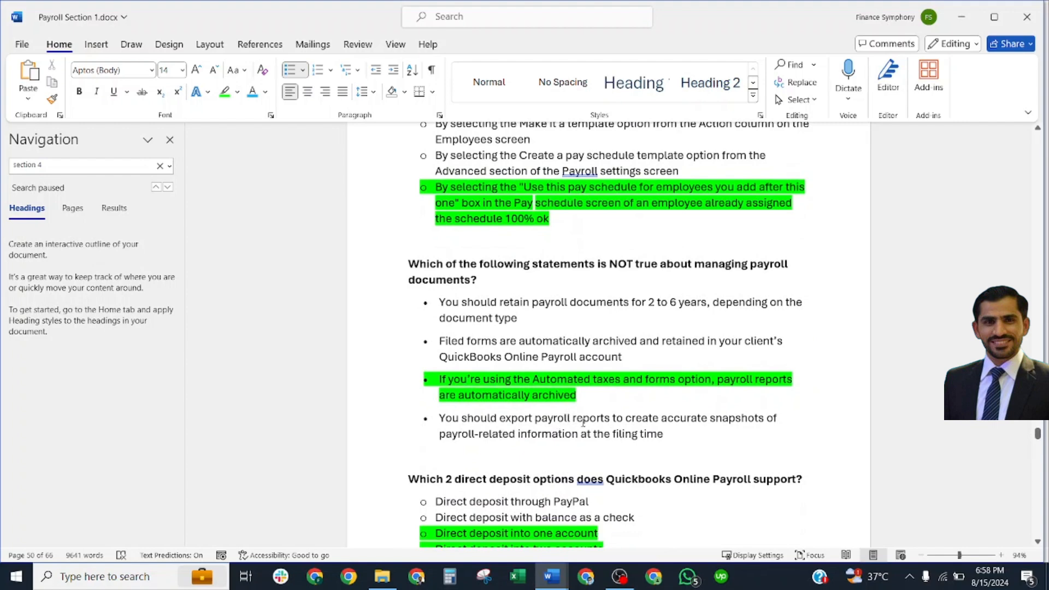
mouse_move(633, 325)
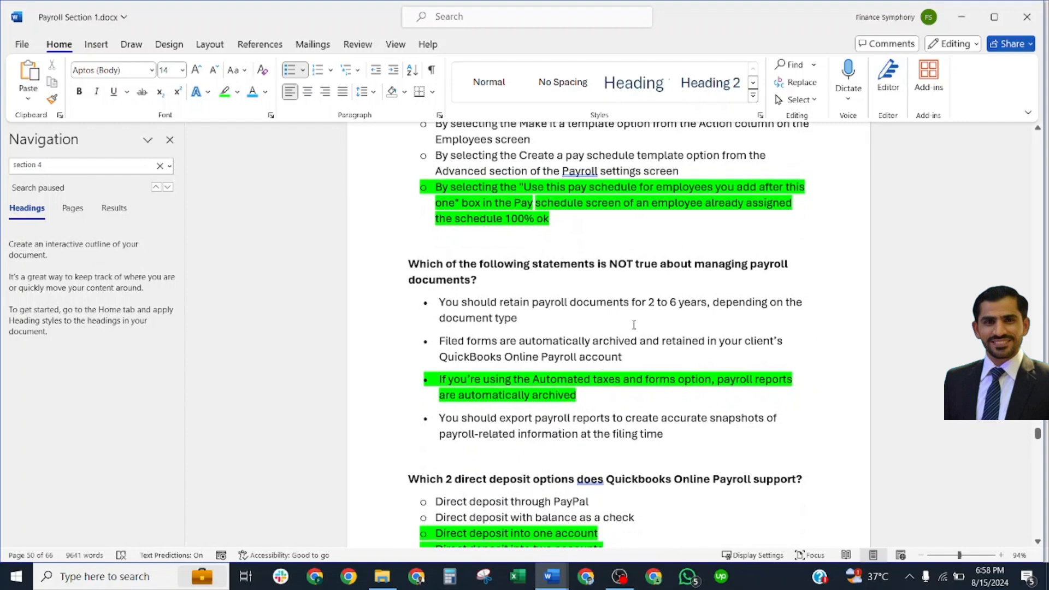
scroll(down, 3)
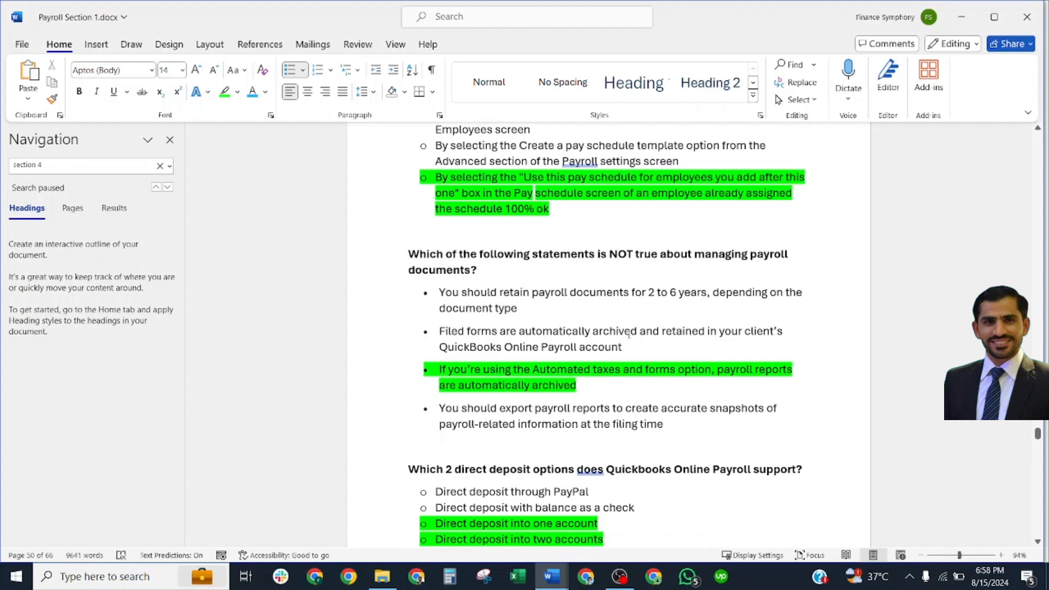
scroll(down, 3)
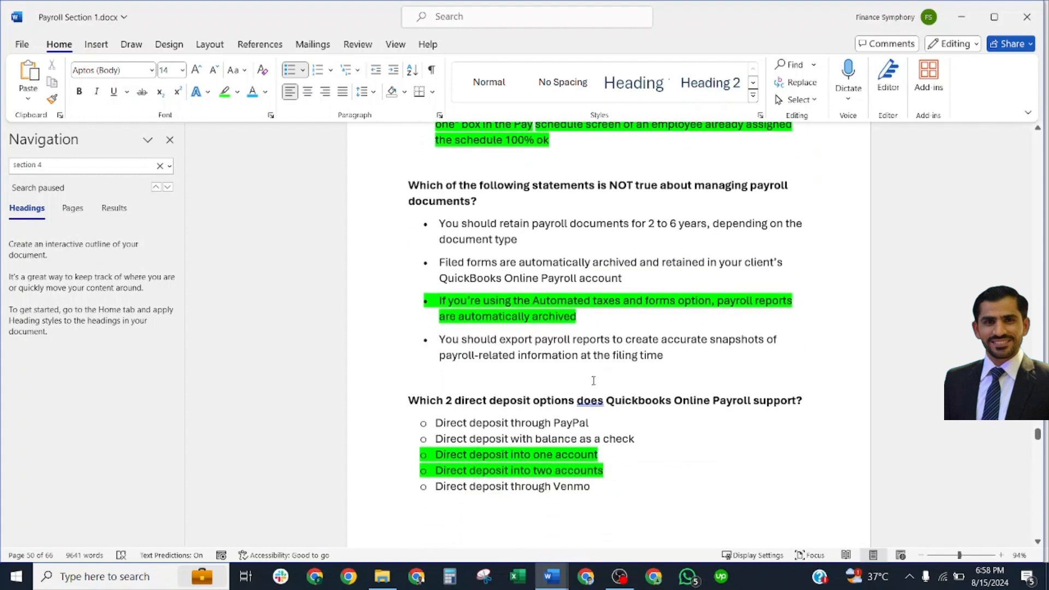
scroll(down, 3)
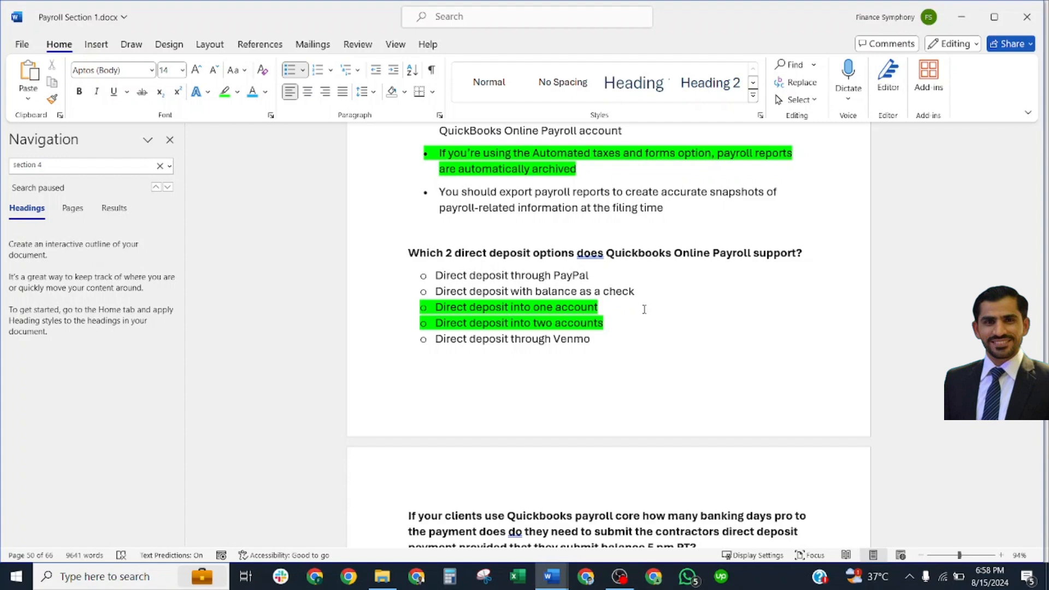
mouse_move(411, 373)
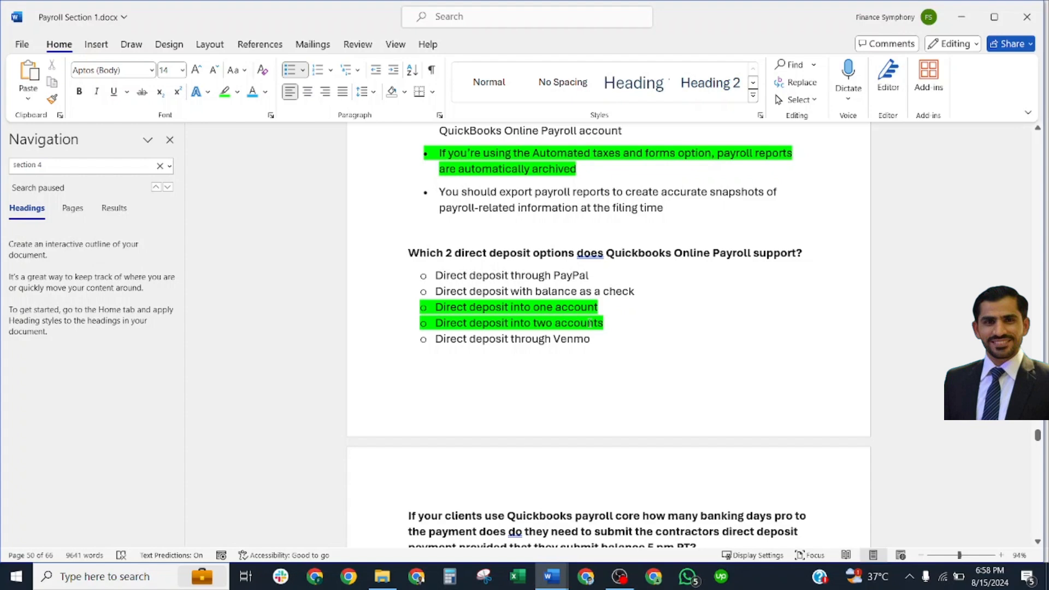
Scroll past banking days, tax-exempt and bonus answers to the Unscheduled extra paycheck question.
scroll(down, 3)
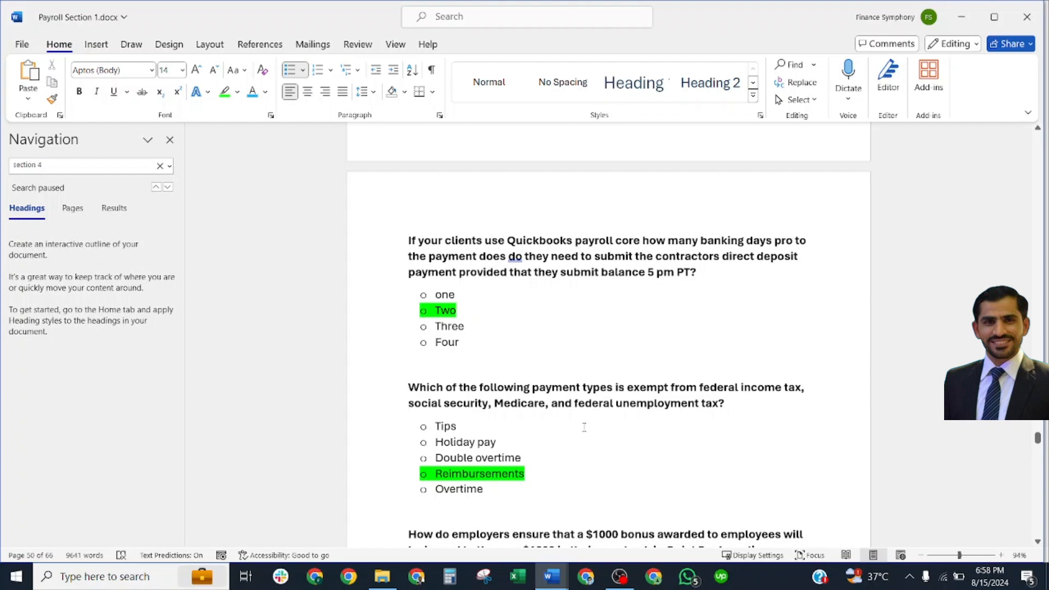
scroll(down, 3)
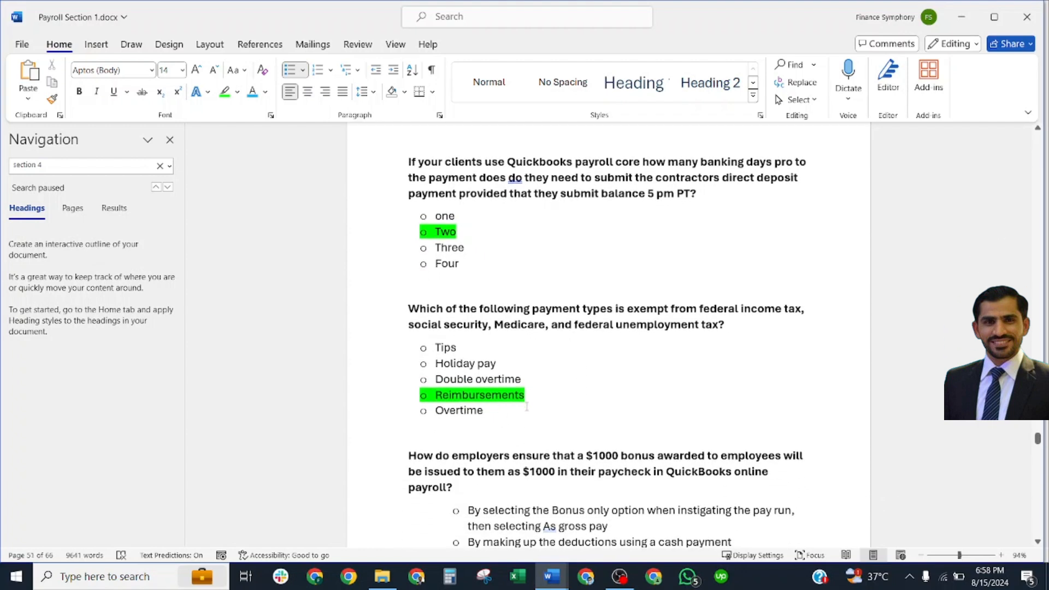
scroll(down, 3)
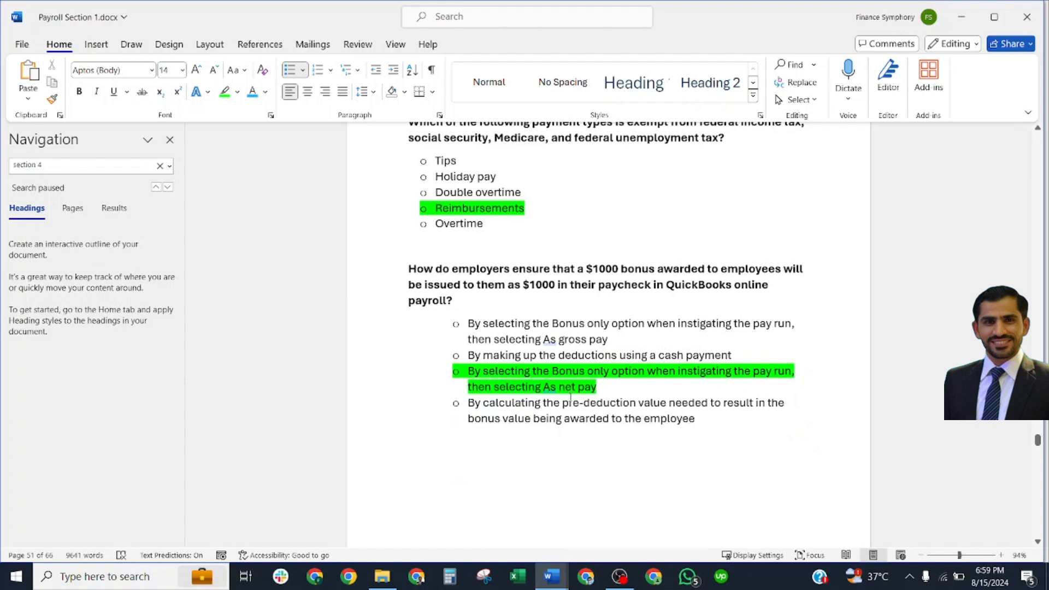
scroll(down, 3)
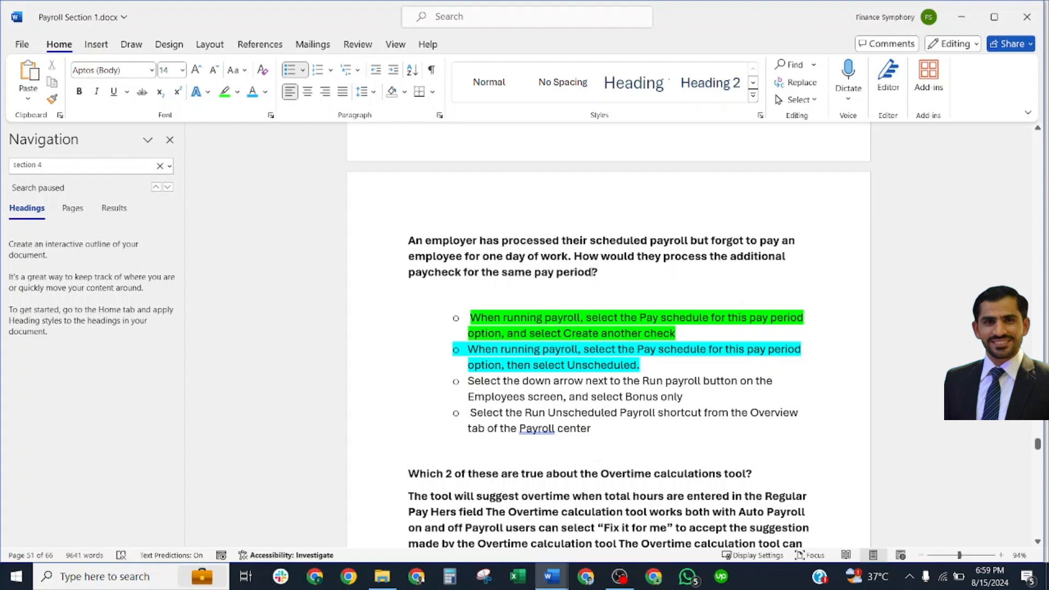
Reach the duplicate Overtime calculations tool question at the start of the run-on paragraph.
scroll(down, 3)
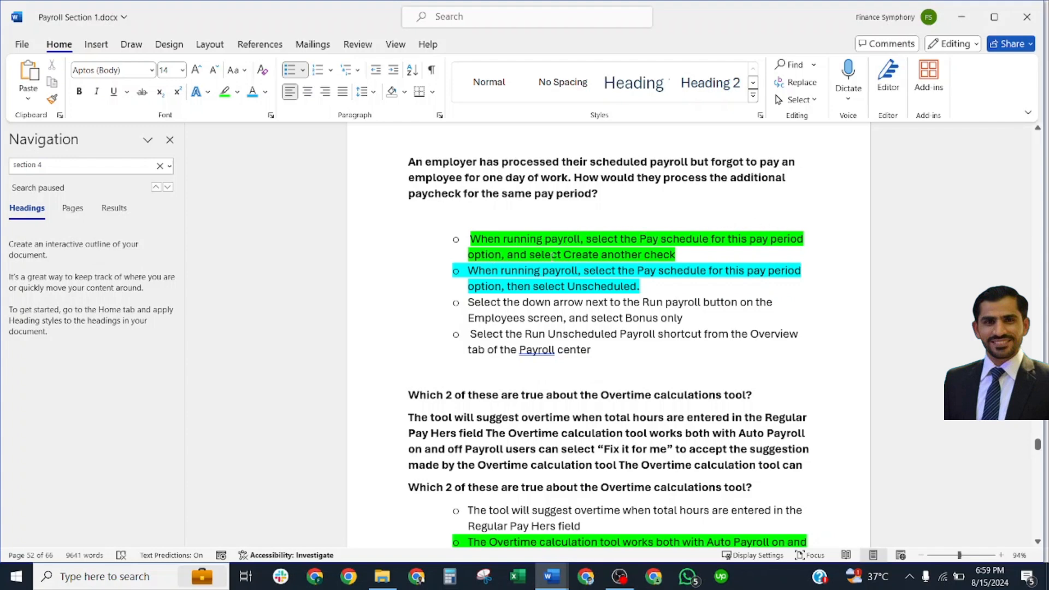
mouse_move(662, 245)
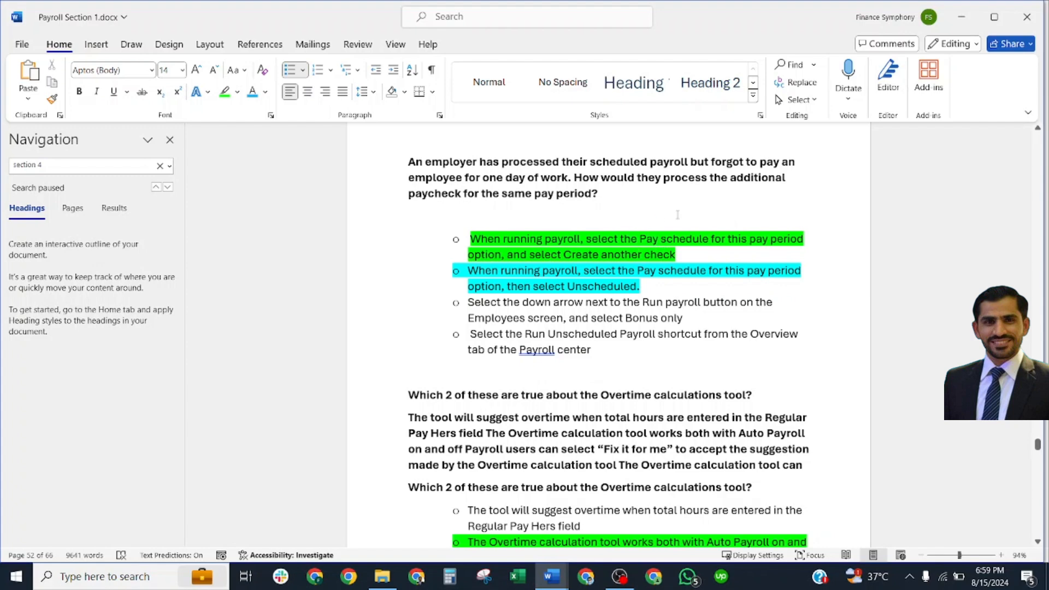
scroll(down, 3)
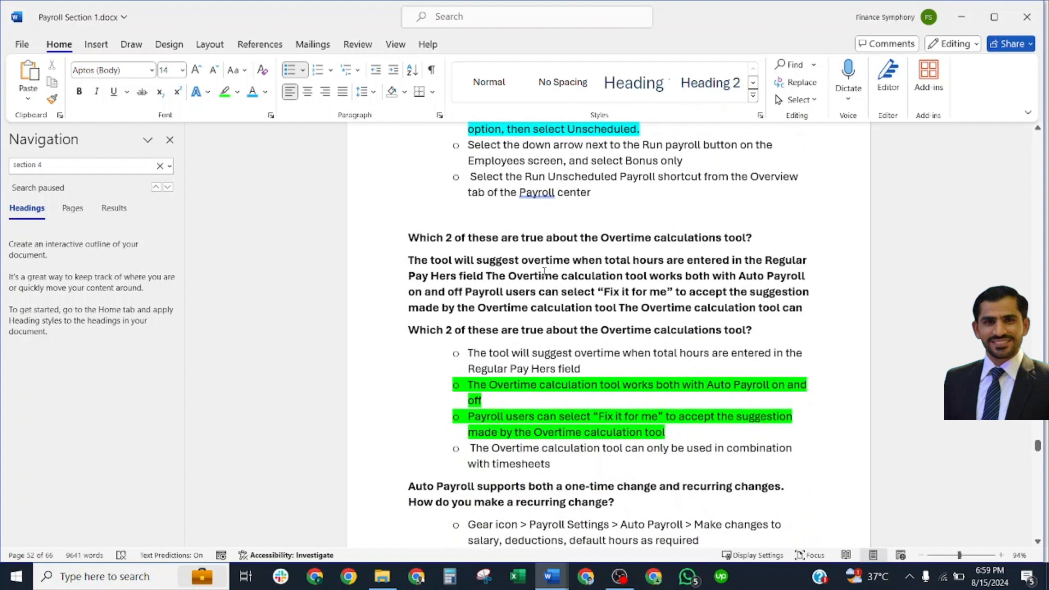
mouse_move(503, 284)
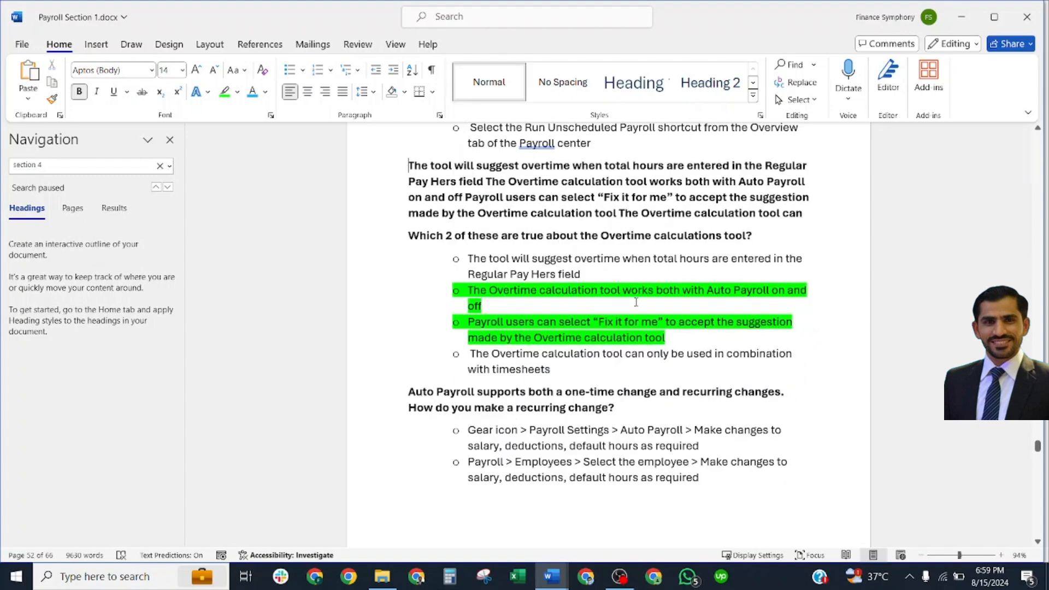
mouse_move(728, 301)
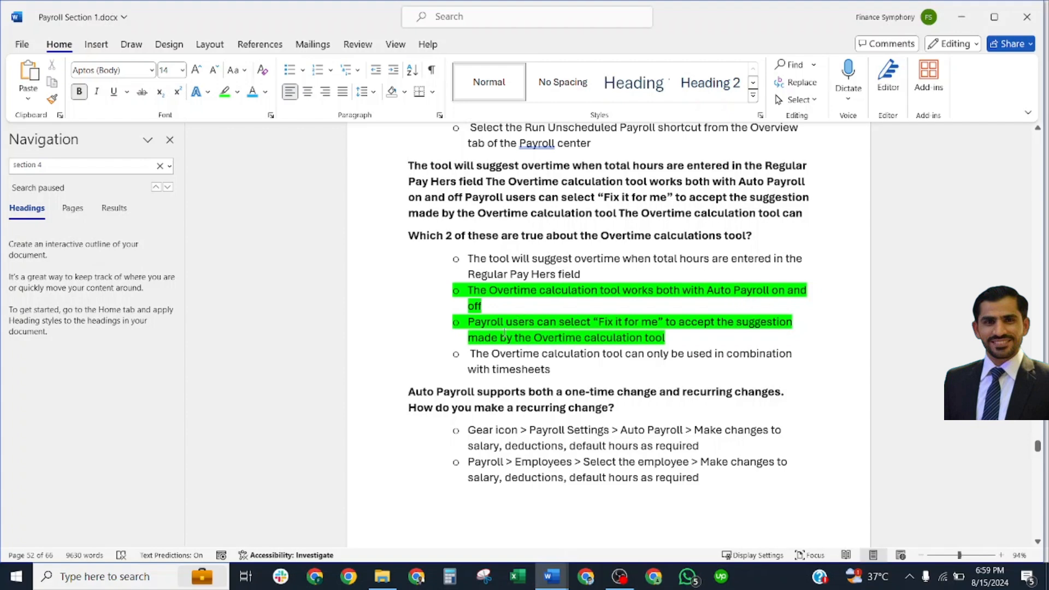
click(409, 165)
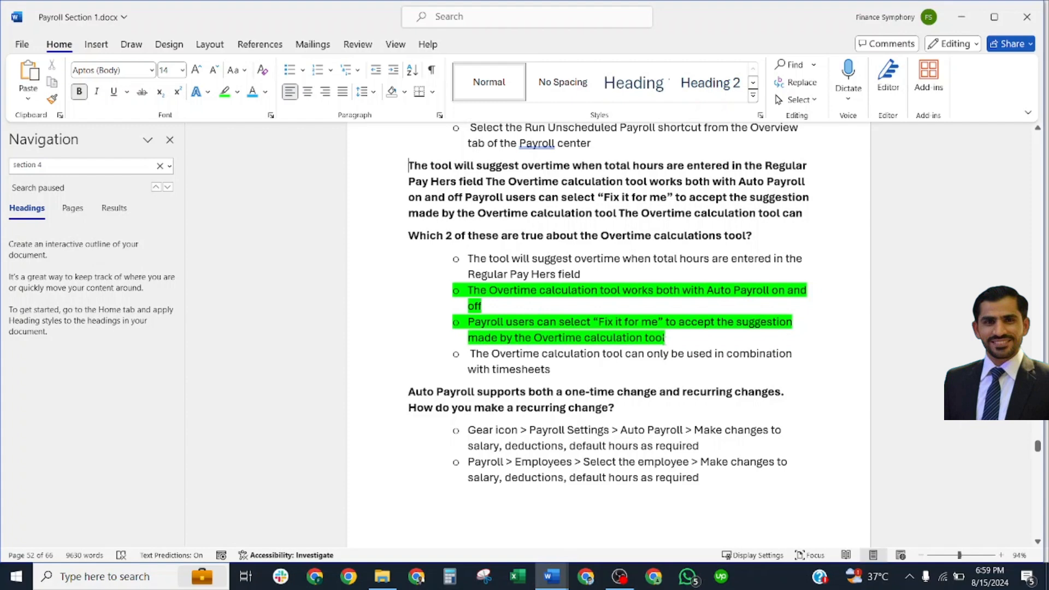
Scroll through the recurring Auto Payroll change answers, then head back up the document.
scroll(down, 3)
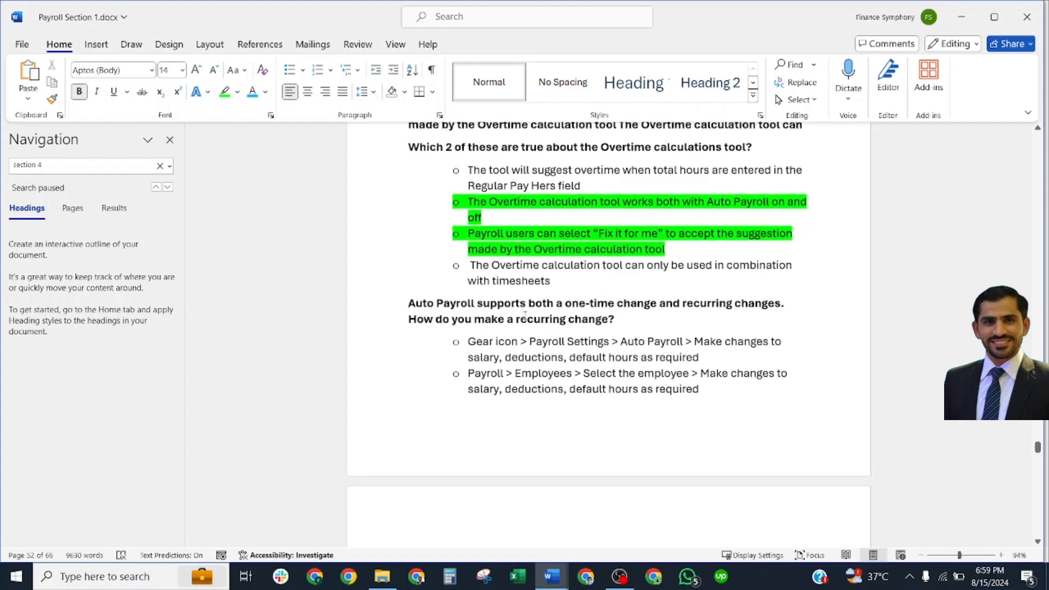
scroll(down, 3)
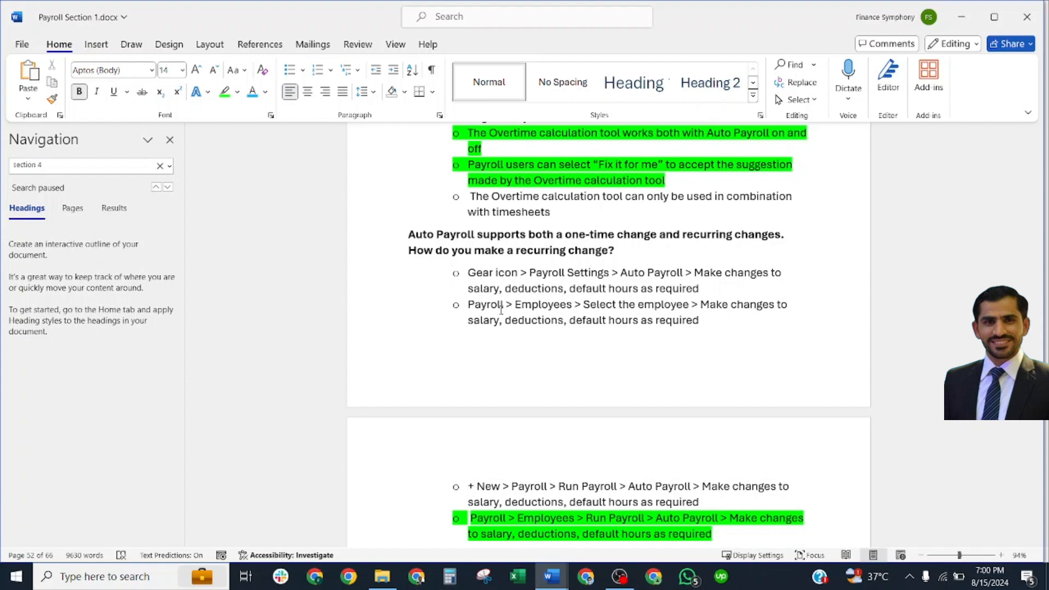
scroll(down, 3)
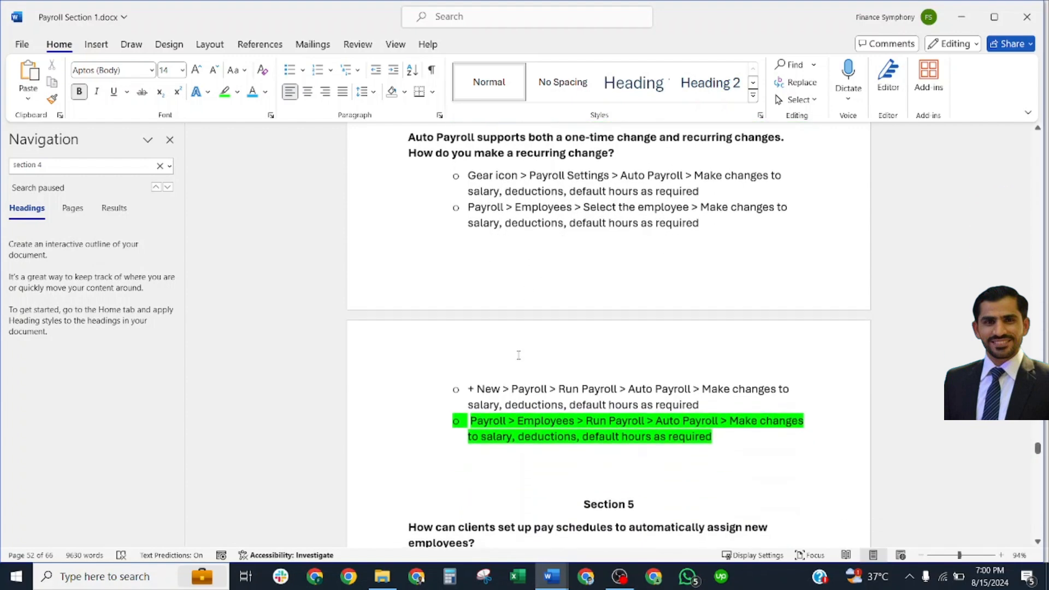
scroll(up, 3)
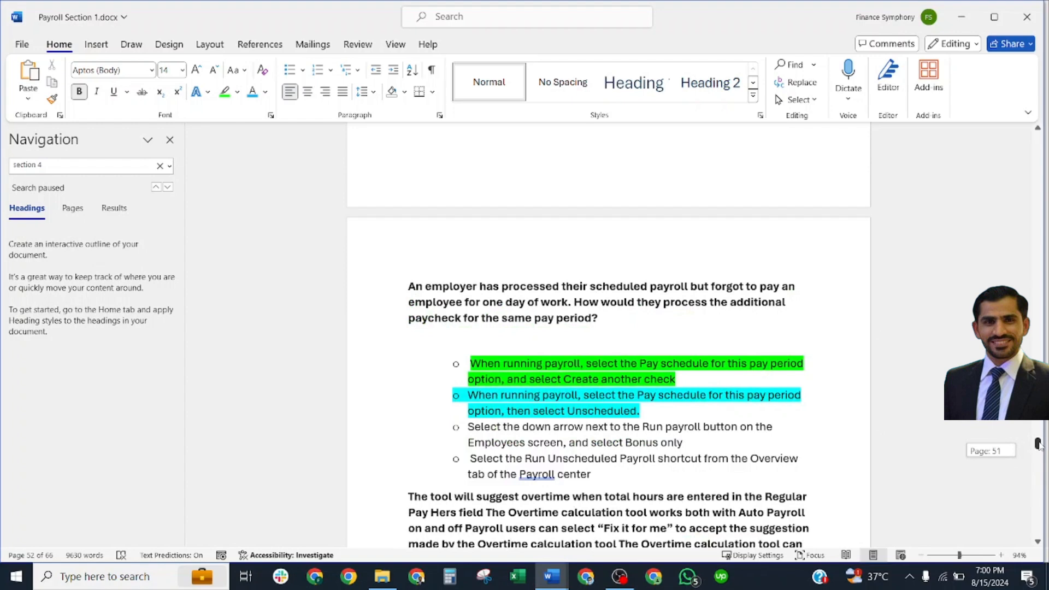
scroll(up, 3)
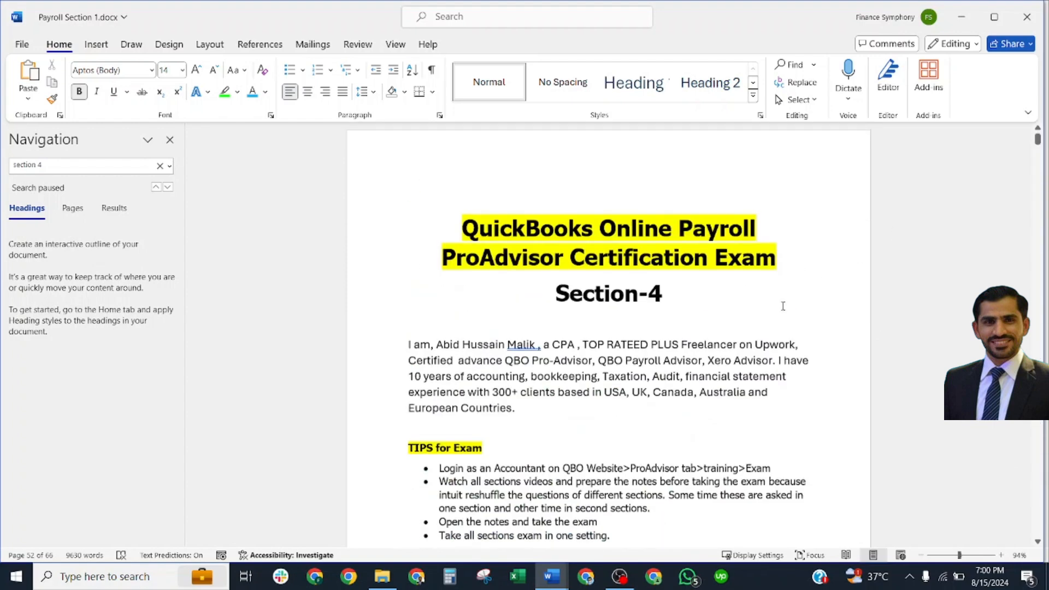